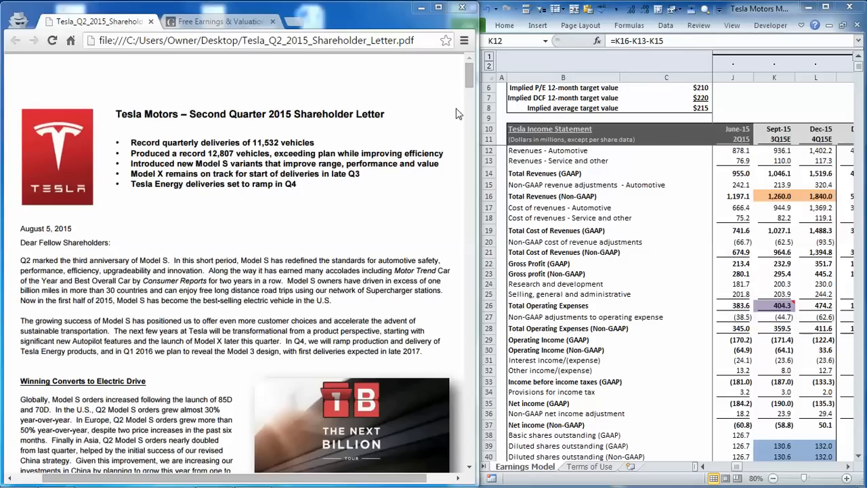
# Scroll the Q2 2015 shareholder letter down to its Outlook section.
pyautogui.scroll(-3)
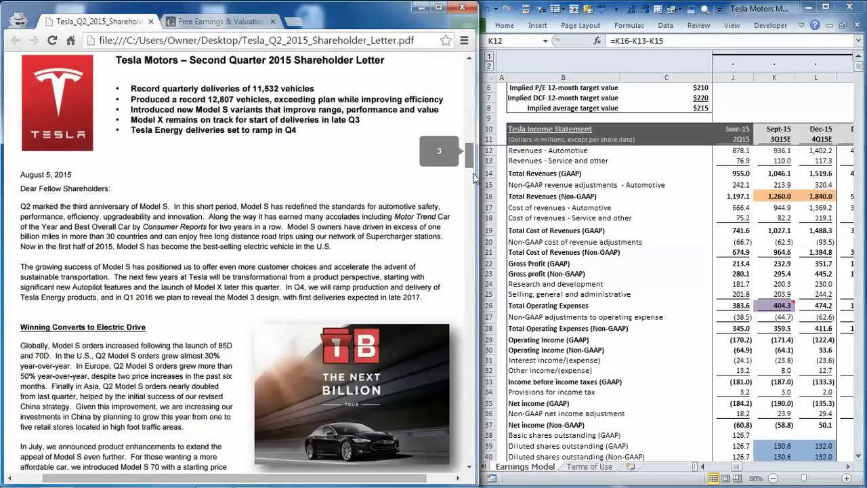
pyautogui.scroll(-3)
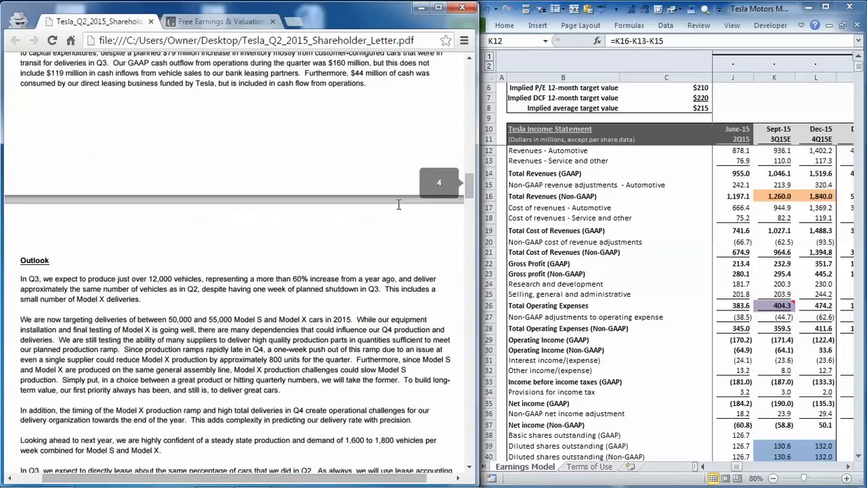
pyautogui.scroll(-3)
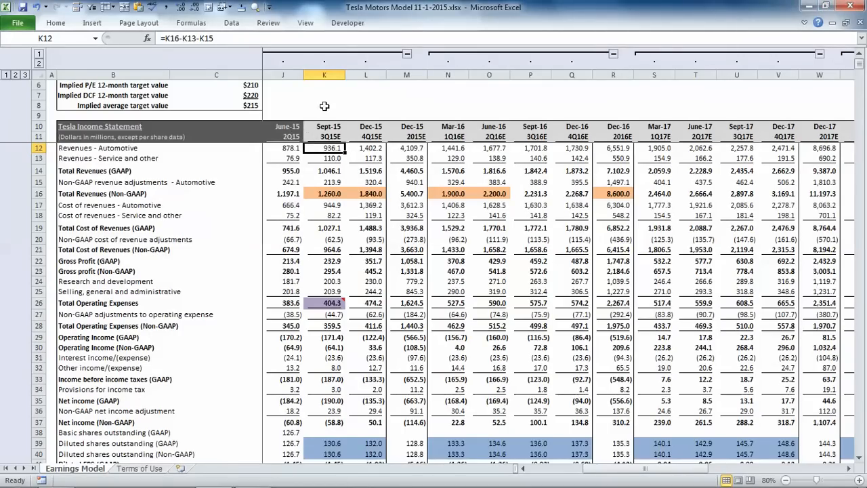
pyautogui.moveTo(294, 96)
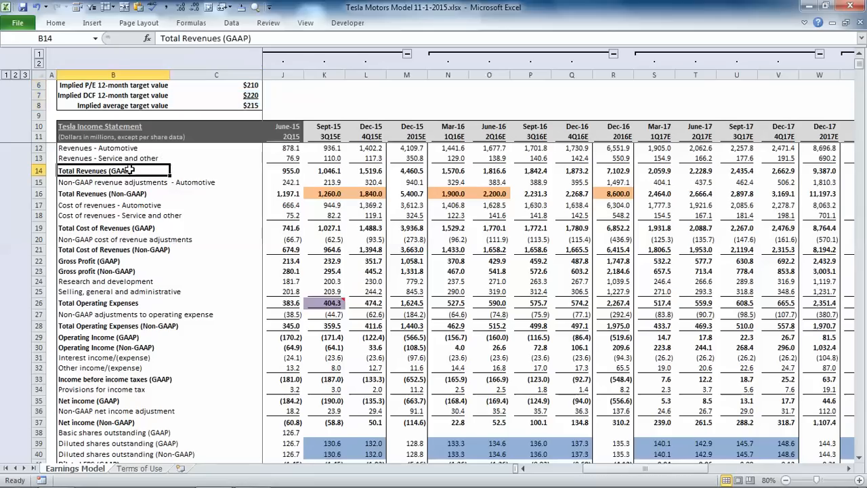
# Inspect the Sept-15 non-GAAP revenue, total operating expense and diluted share count formulas, then reach segment data.
pyautogui.click(114, 193)
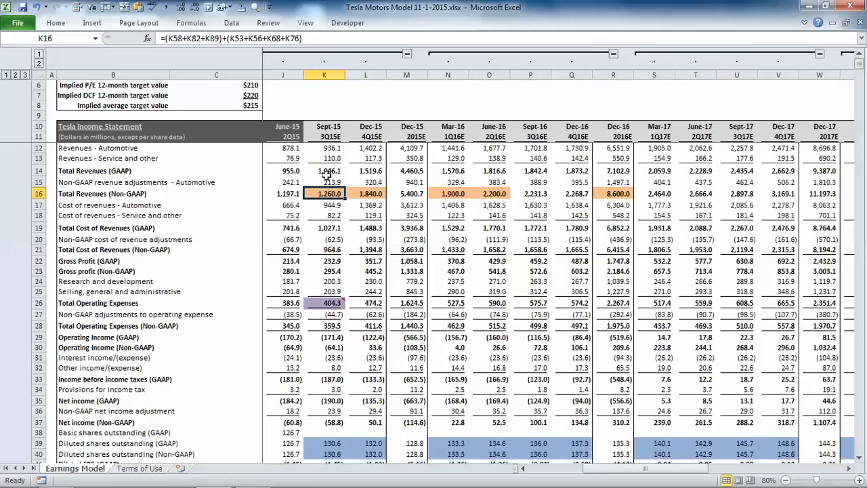
pyautogui.click(324, 304)
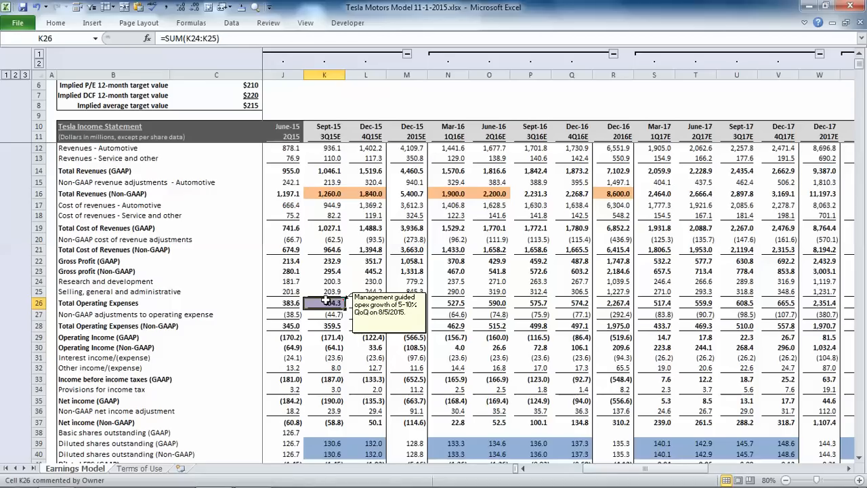
pyautogui.scroll(-3)
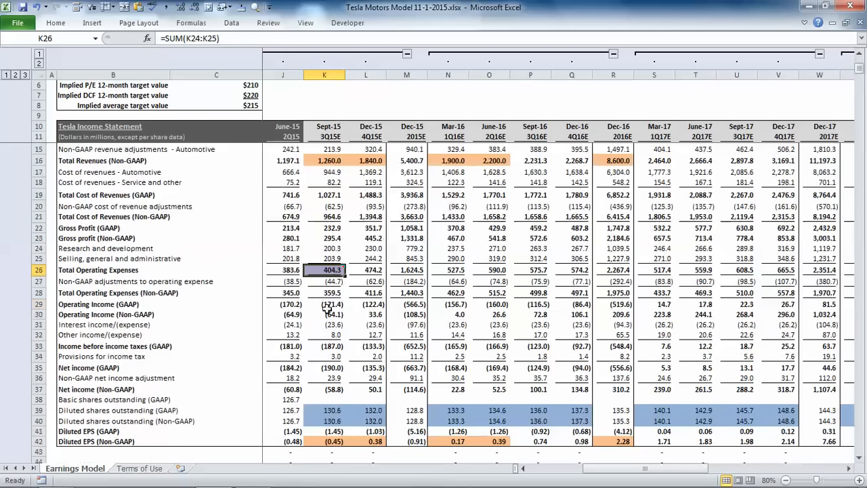
pyautogui.click(323, 409)
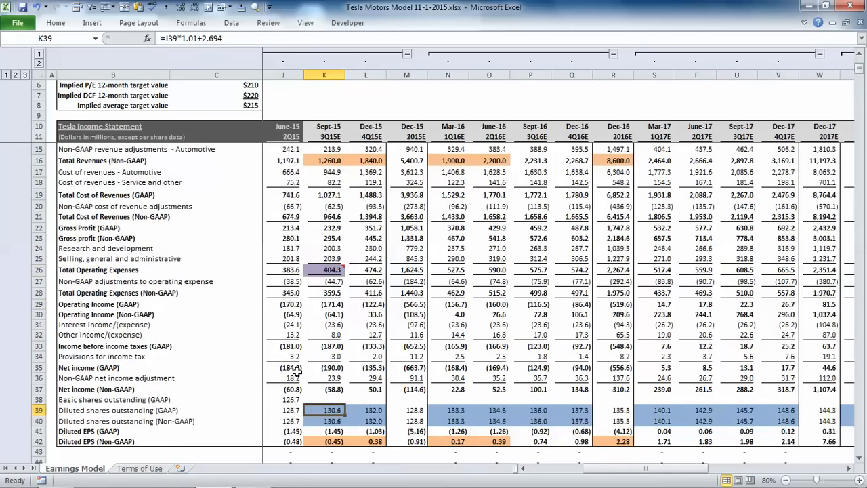
pyautogui.scroll(-3)
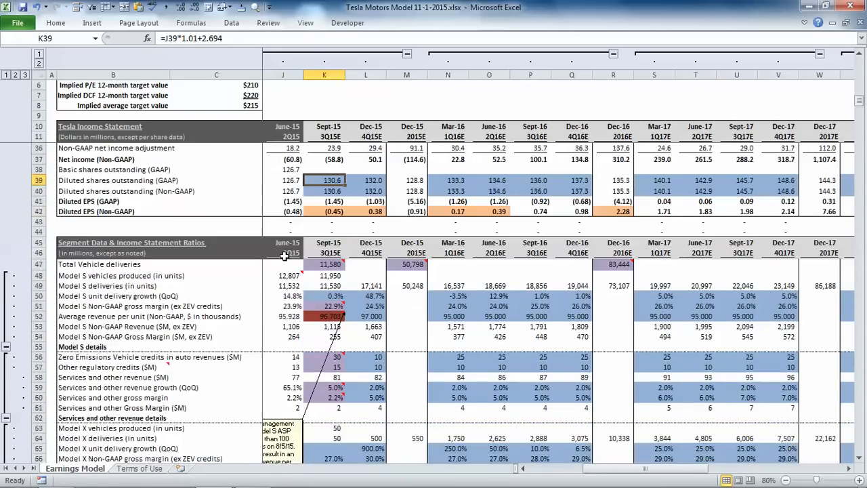
# Scroll past segment details, balance sheet and cash flow ratios to the Multiple Valuation section.
pyautogui.scroll(-3)
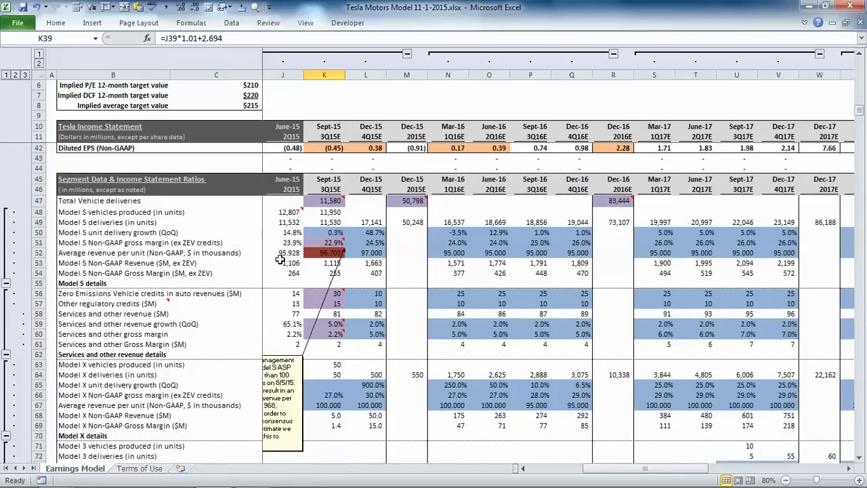
pyautogui.moveTo(271, 225)
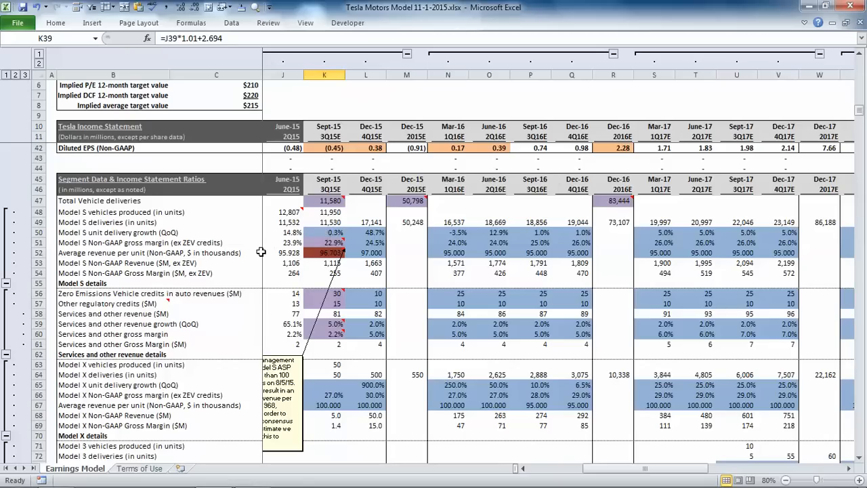
pyautogui.moveTo(227, 251)
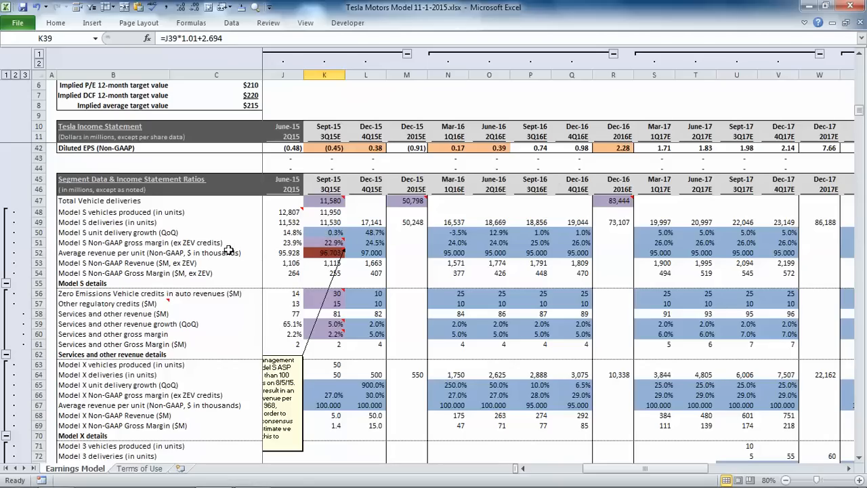
pyautogui.scroll(-3)
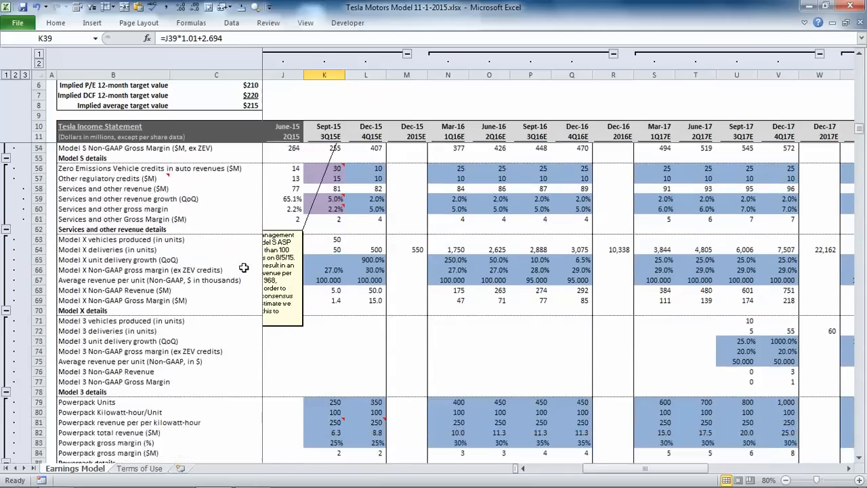
pyautogui.scroll(-3)
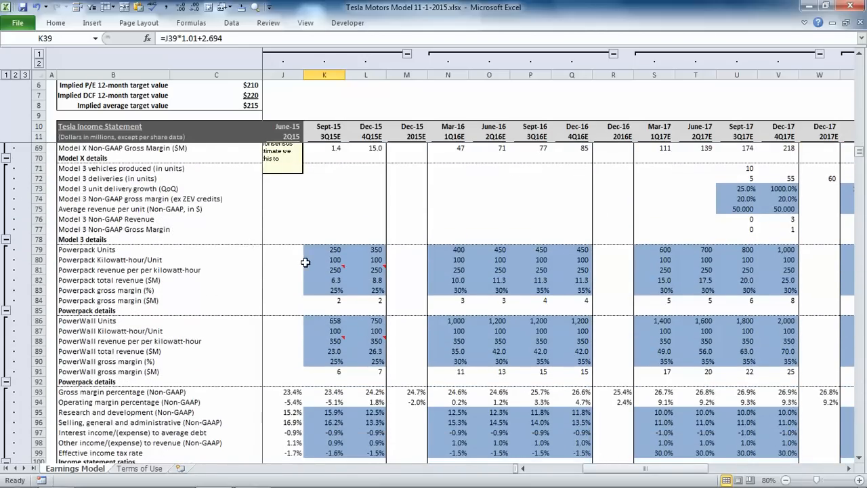
pyautogui.scroll(-3)
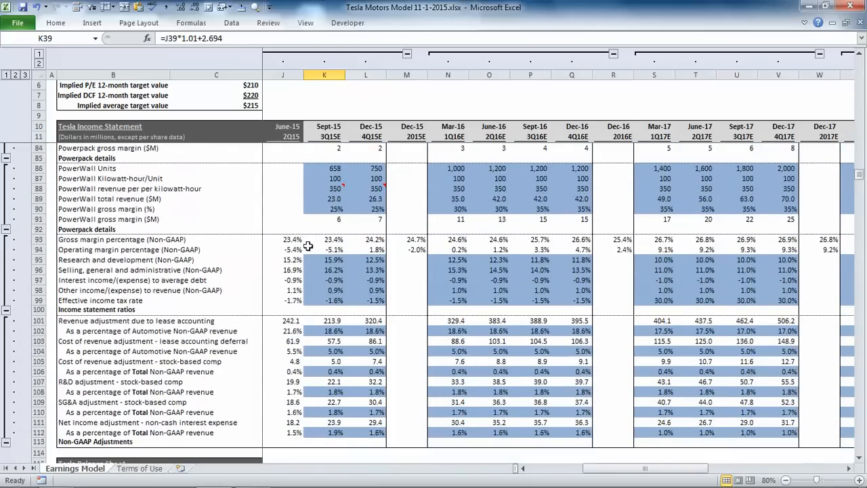
pyautogui.moveTo(324, 271)
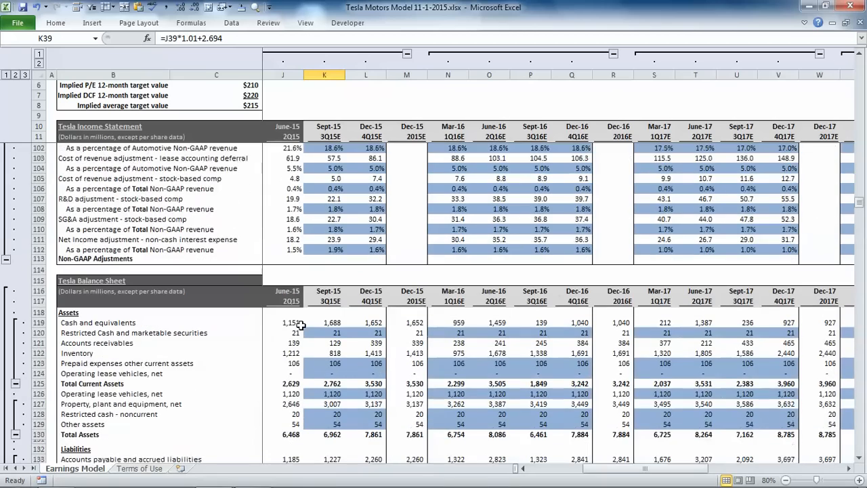
pyautogui.scroll(-3)
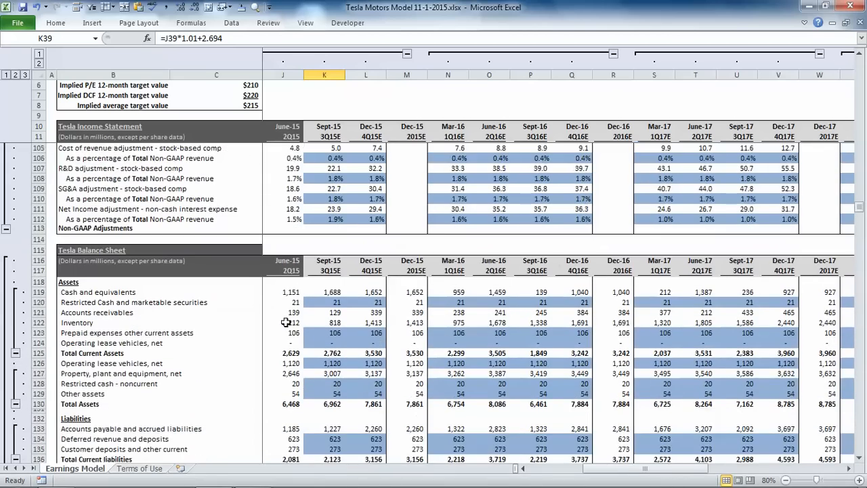
pyautogui.scroll(-3)
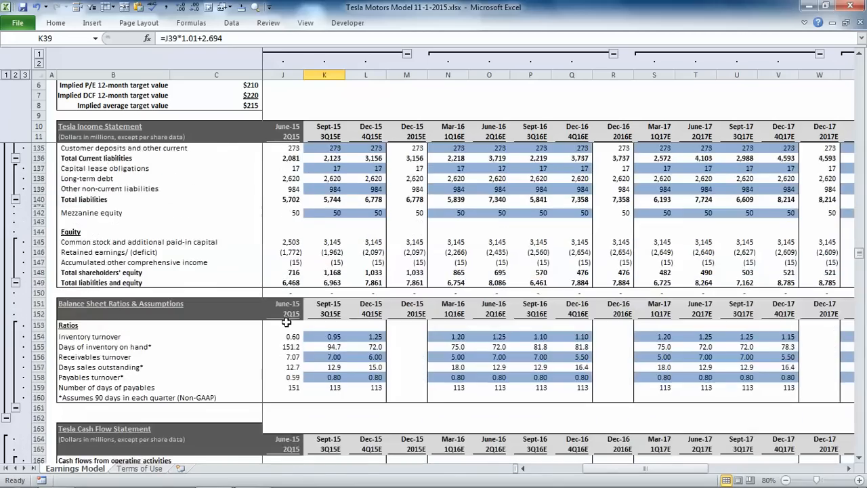
pyautogui.scroll(-3)
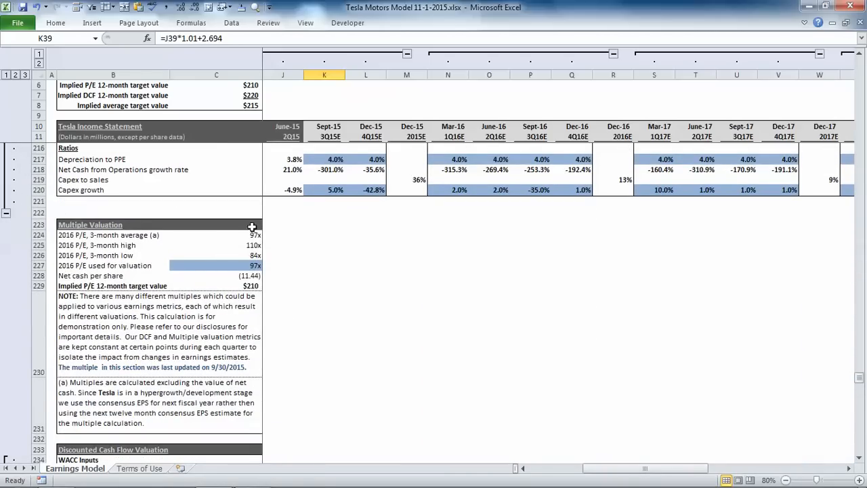
# Scroll down to the Discounted Cash Flow Valuation with its WACC inputs.
pyautogui.scroll(-3)
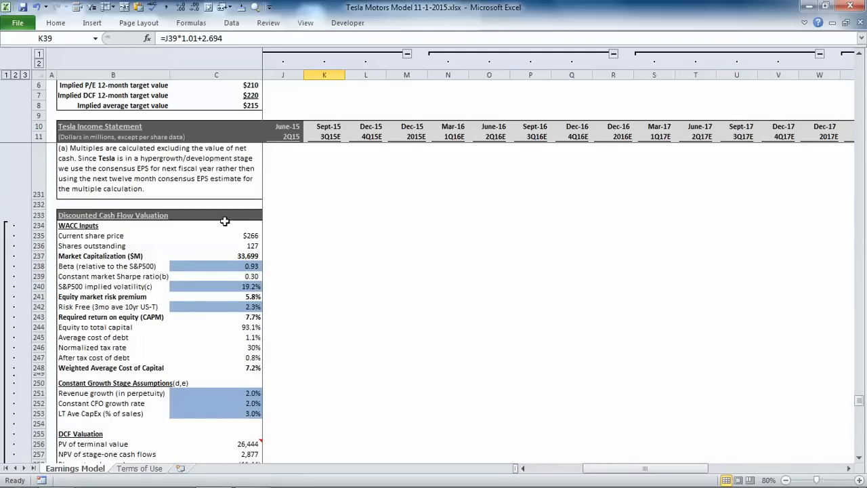
pyautogui.moveTo(859, 403)
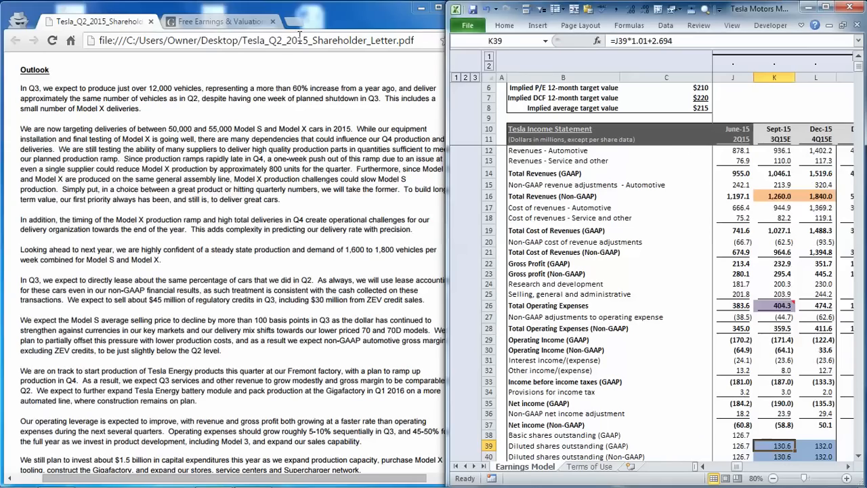
# Scroll the Gutenberg Research free model downloads to Tesla Motors, then return to the shareholder letter.
pyautogui.click(219, 22)
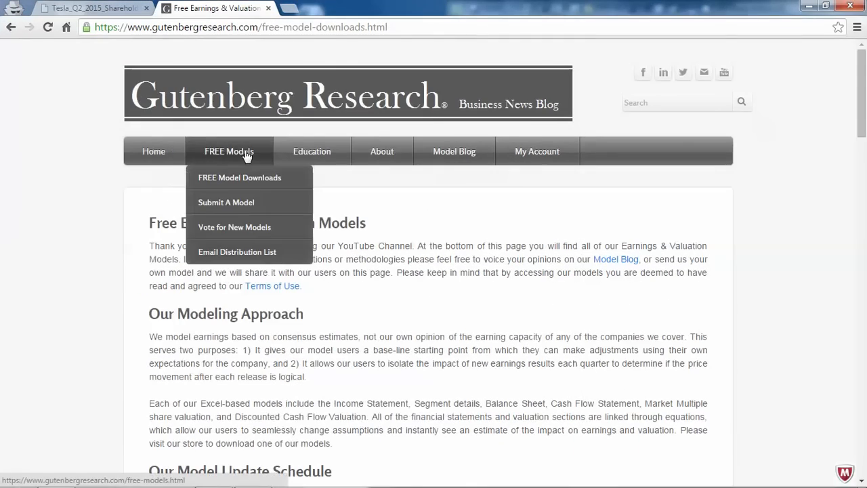
pyautogui.scroll(-3)
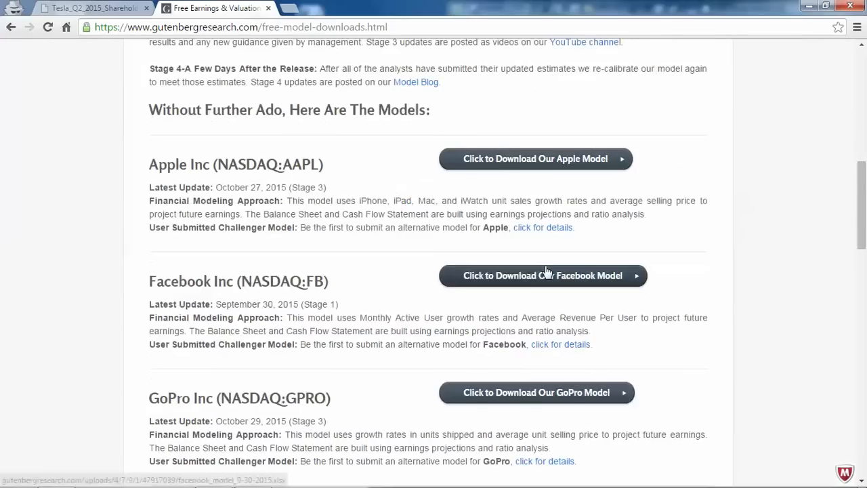
pyautogui.scroll(-3)
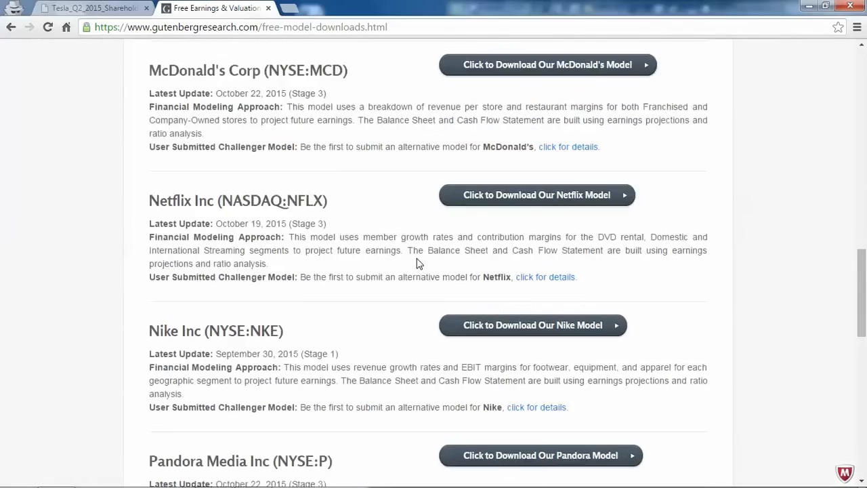
pyautogui.scroll(-3)
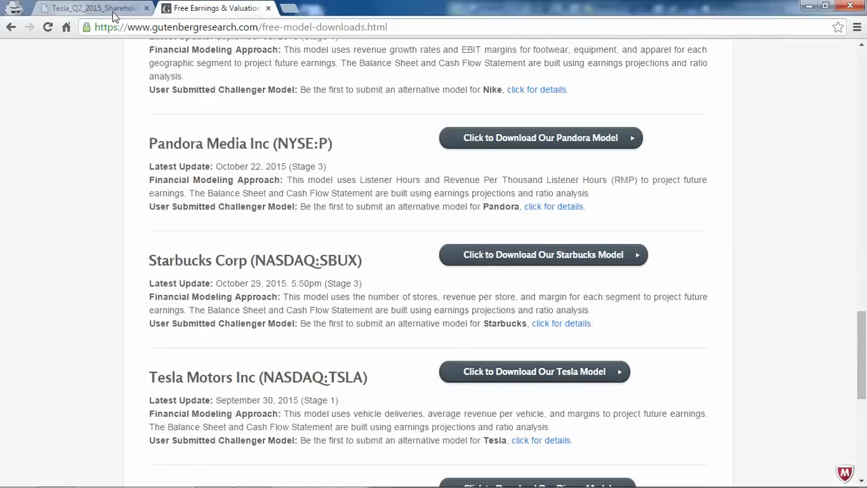
pyautogui.click(88, 8)
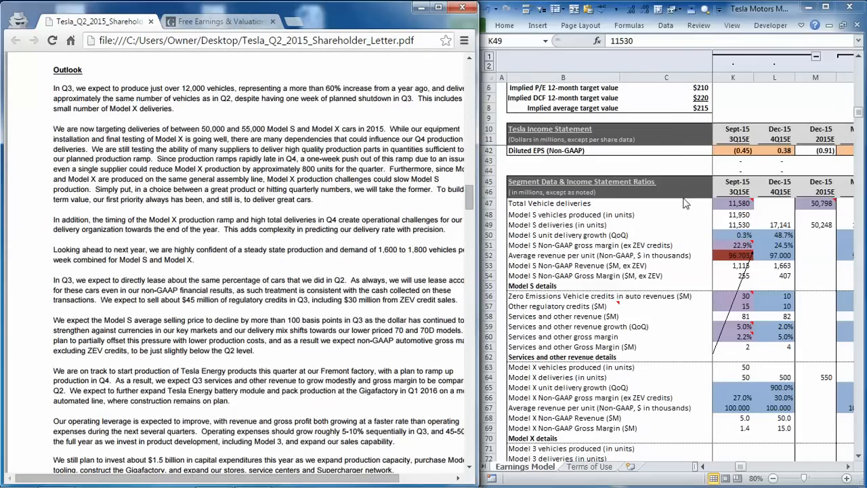
# Inspect Sept-15 total vehicle deliveries, Model X deliveries and average revenue per Model S unit.
pyautogui.click(732, 204)
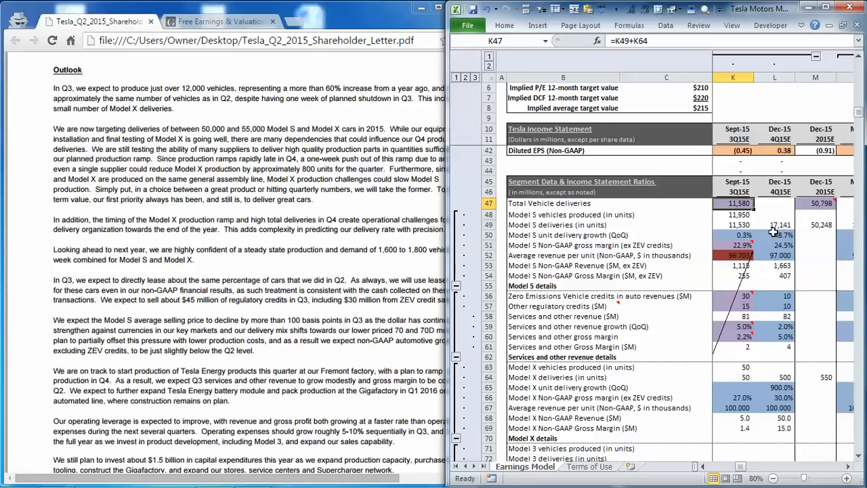
pyautogui.moveTo(767, 222)
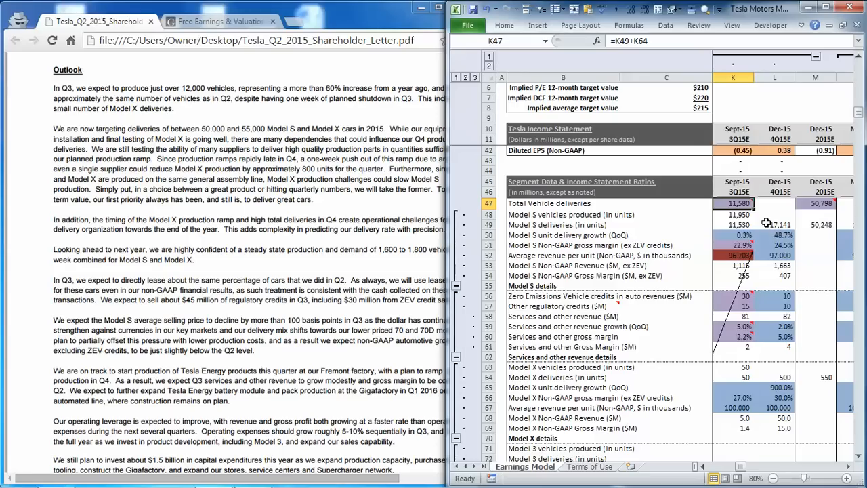
pyautogui.click(732, 377)
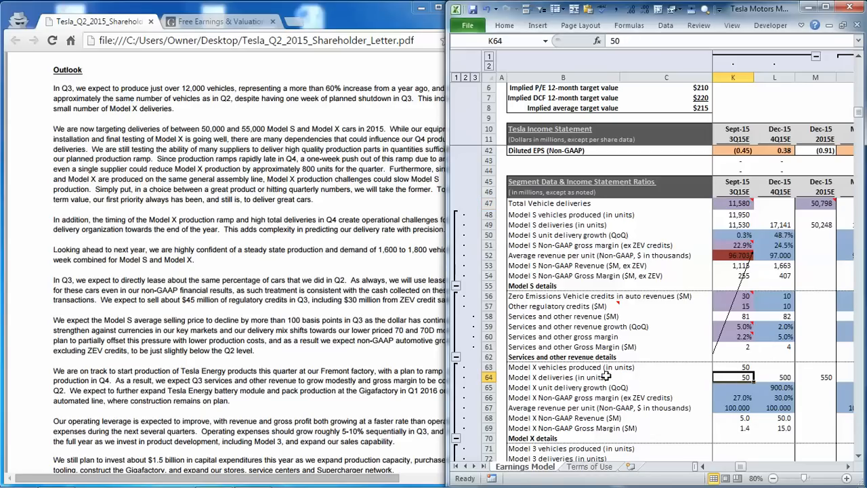
pyautogui.moveTo(730, 217)
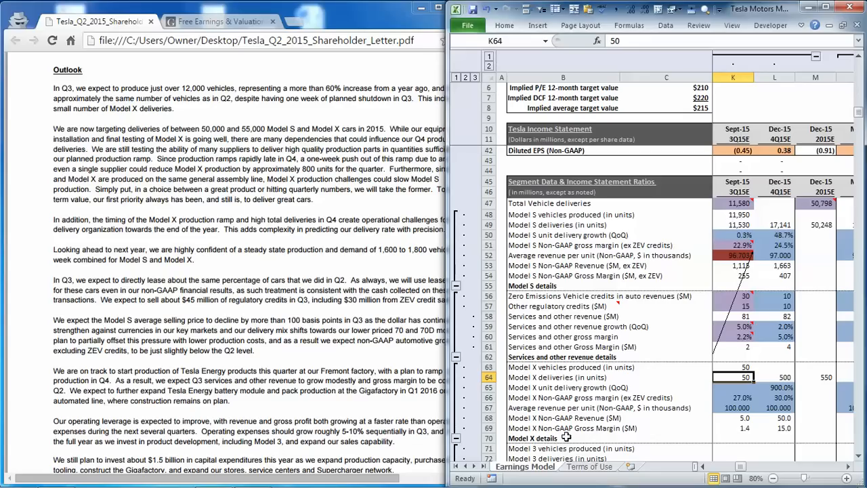
pyautogui.click(732, 254)
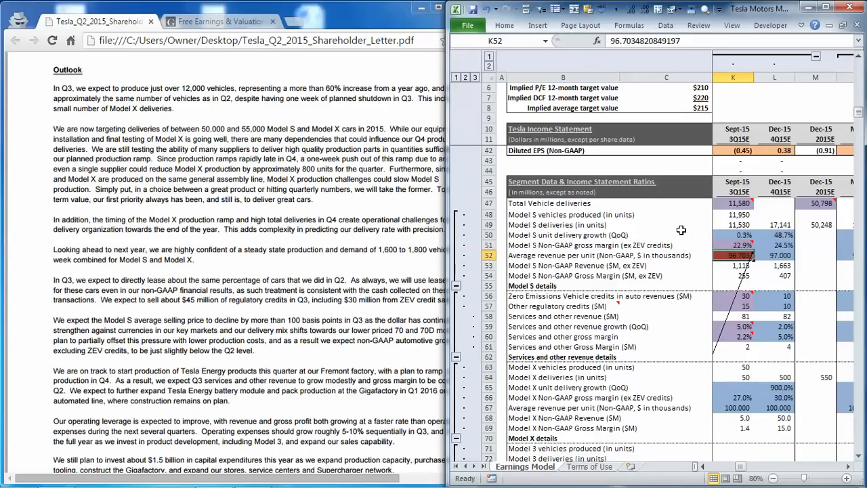
pyautogui.moveTo(675, 225)
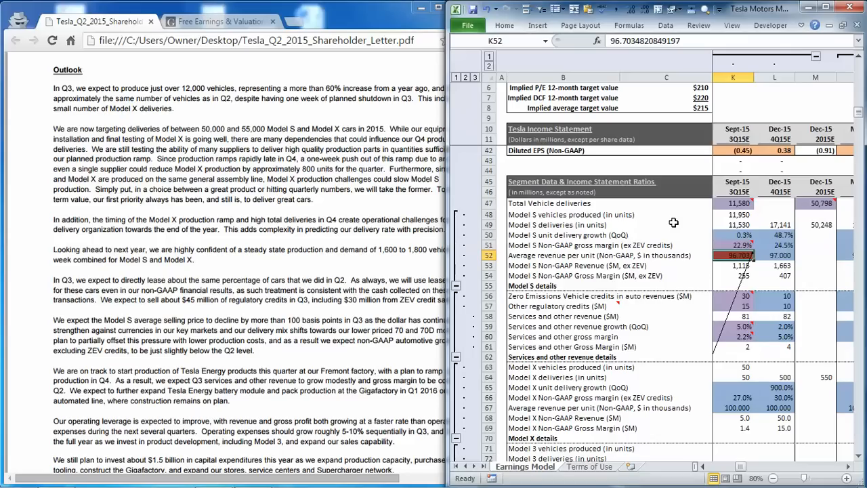
pyautogui.moveTo(698, 119)
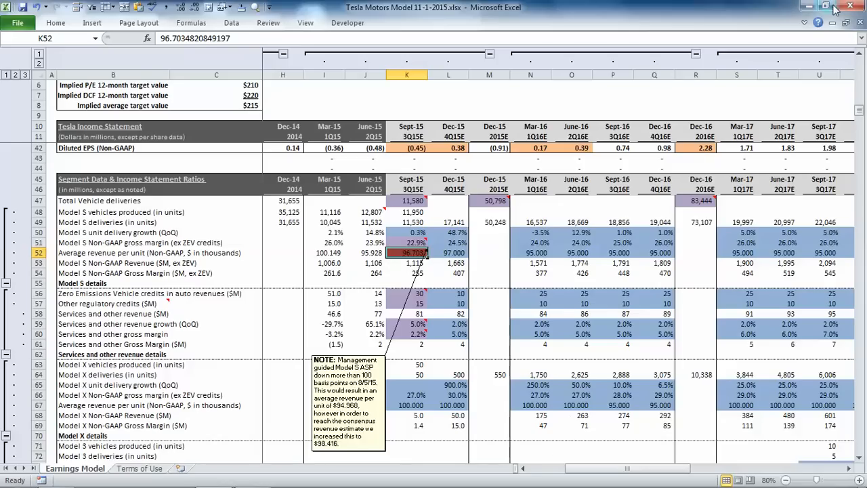
# Restore the workbook down so it sits beside the shareholder letter.
pyautogui.click(826, 5)
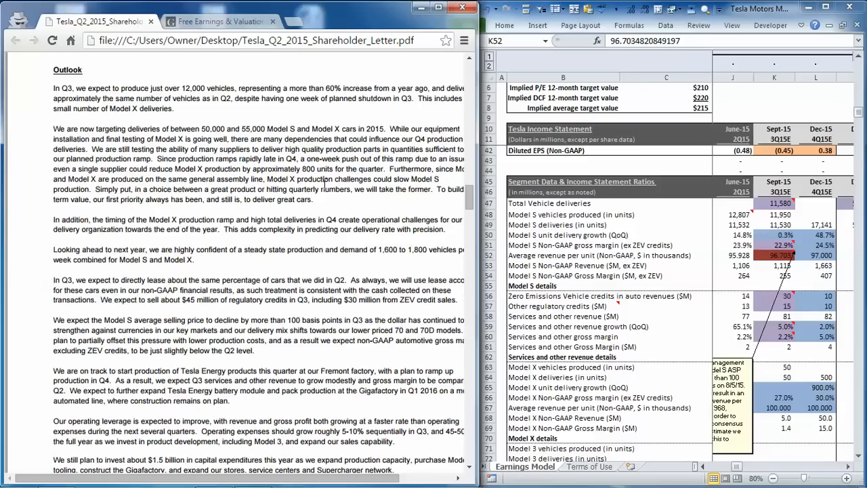
pyautogui.moveTo(337, 198)
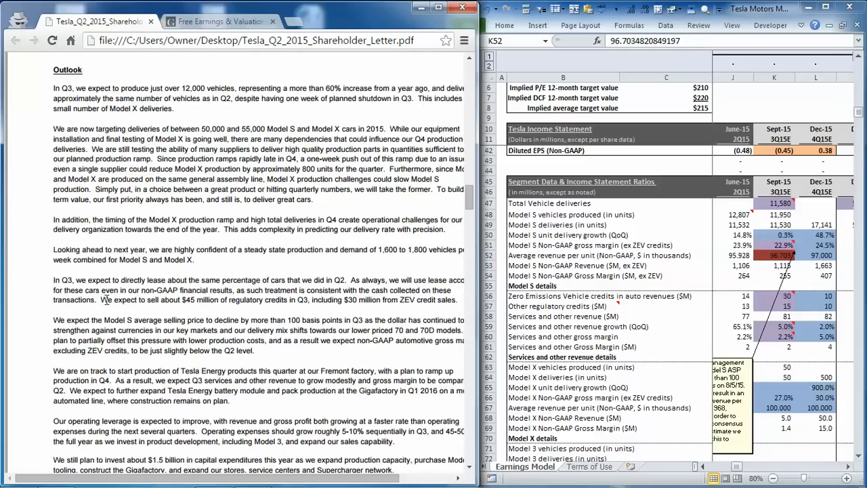
pyautogui.moveTo(101, 299); pyautogui.dragTo(345, 299)
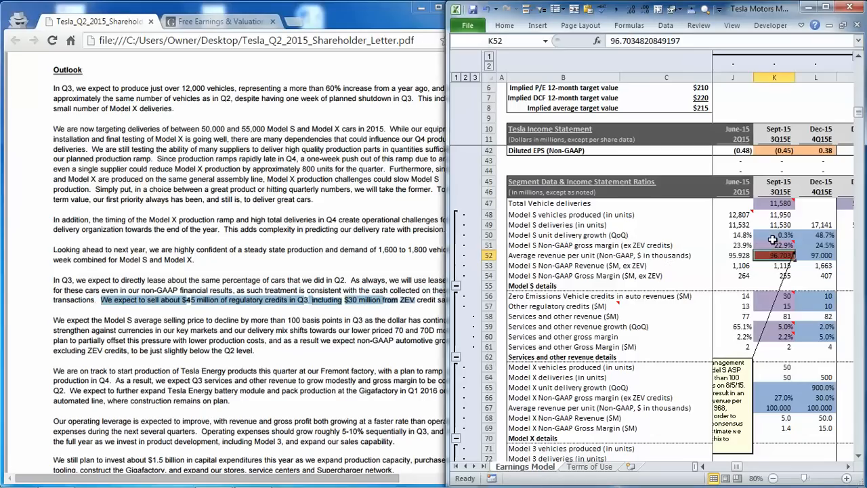
pyautogui.click(774, 295)
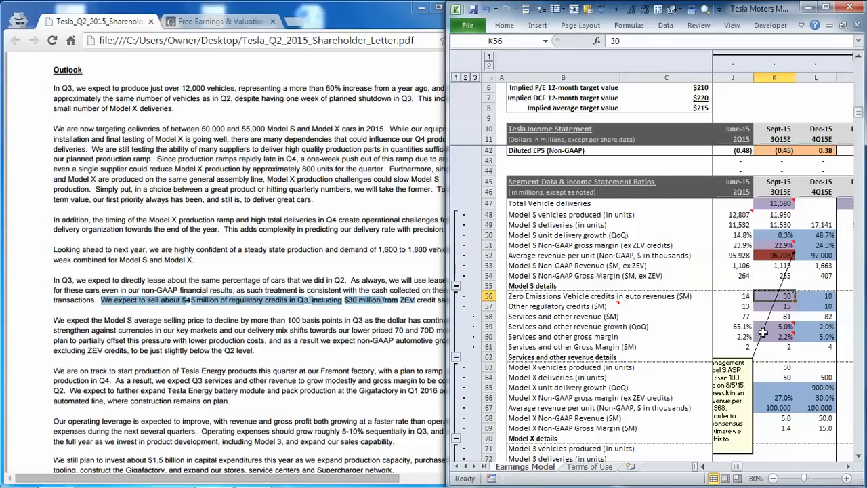
pyautogui.moveTo(767, 306)
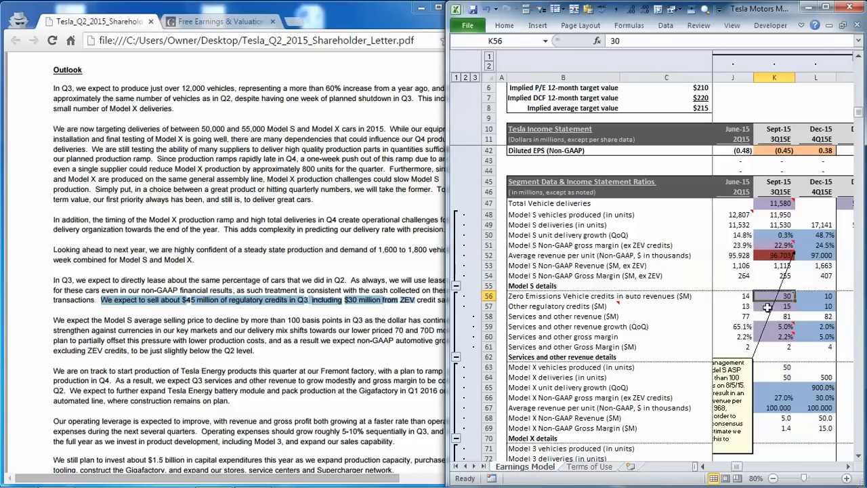
pyautogui.click(773, 306)
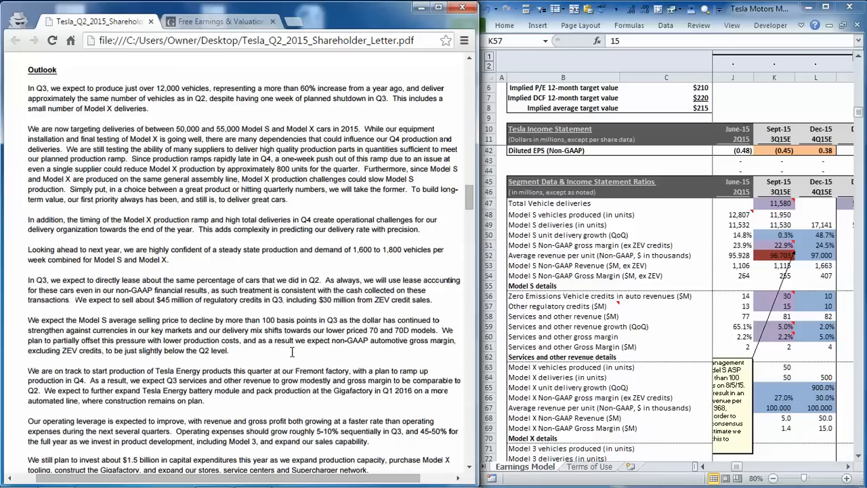
pyautogui.moveTo(296, 341); pyautogui.dragTo(400, 340)
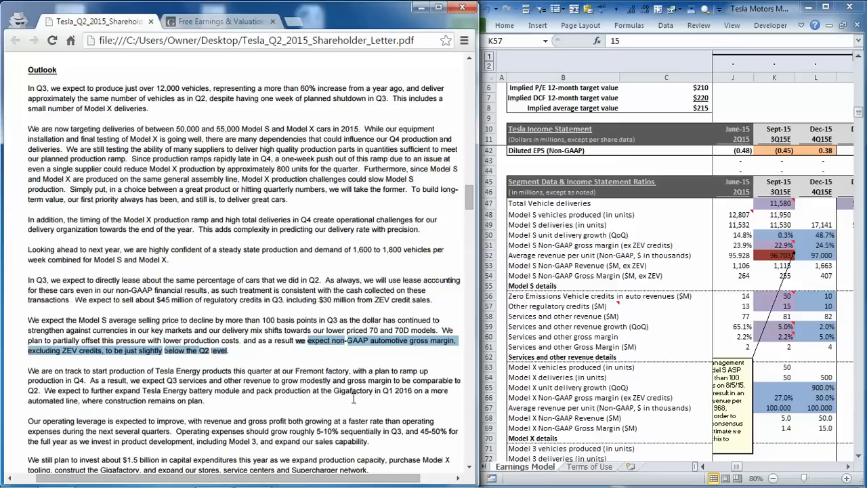
pyautogui.moveTo(371, 379)
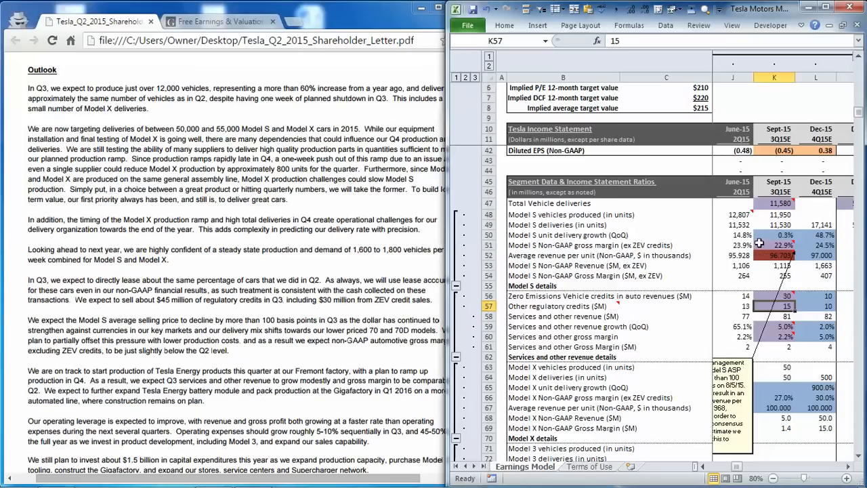
pyautogui.click(773, 243)
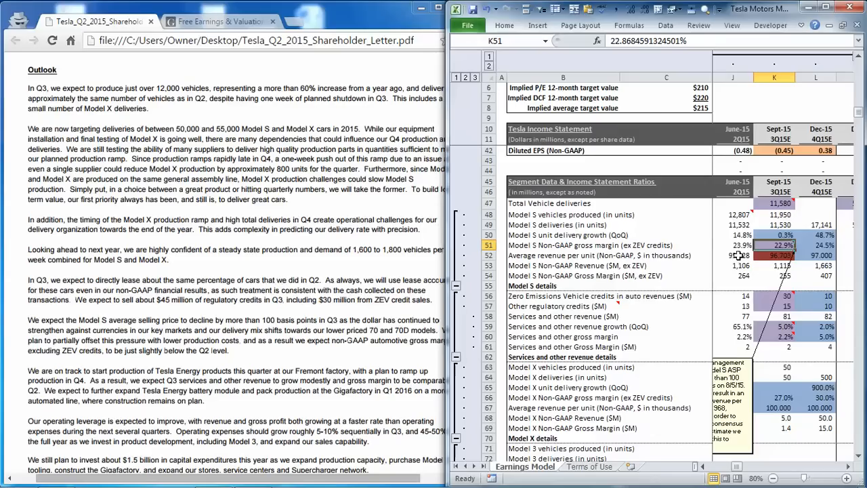
pyautogui.click(732, 244)
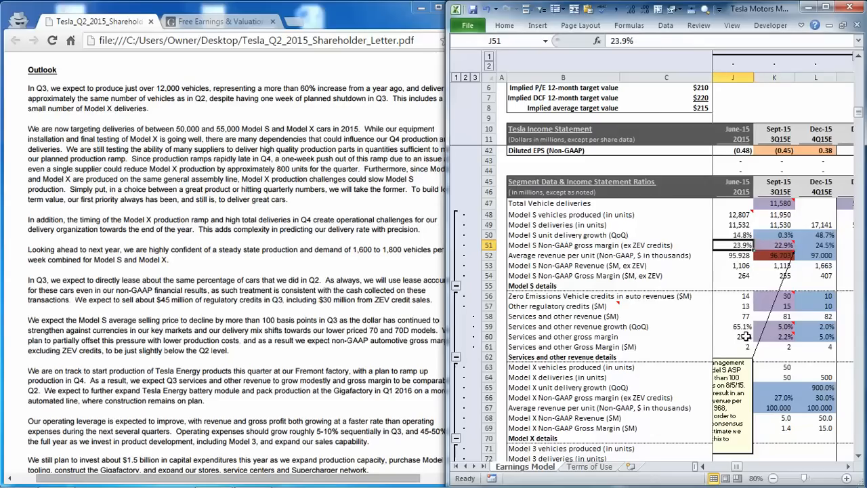
pyautogui.click(774, 336)
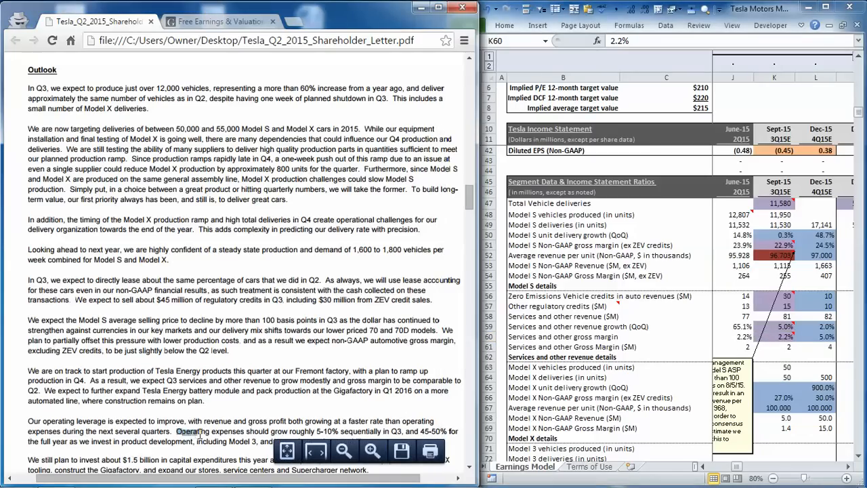
# Mark the 5–10% opex growth guidance and check Sept-15 R&D, SG&A ratios and 404.3 total operating expenses against it.
pyautogui.moveTo(176, 431); pyautogui.dragTo(332, 431)
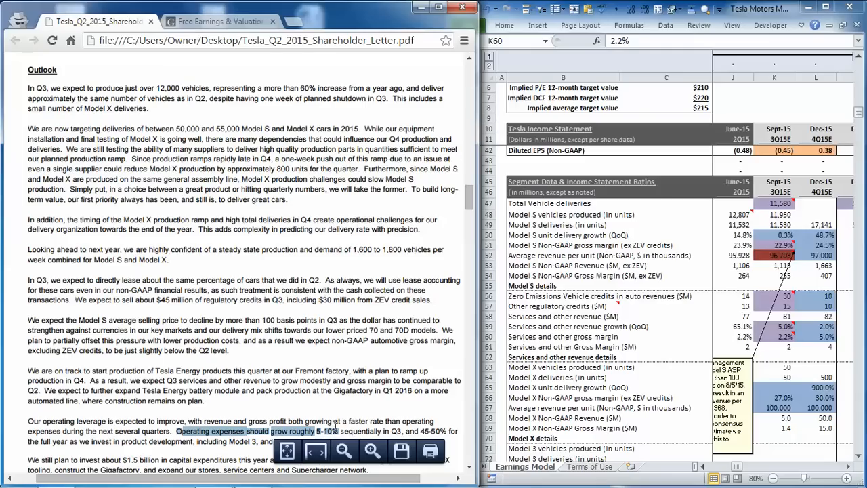
pyautogui.moveTo(405, 418)
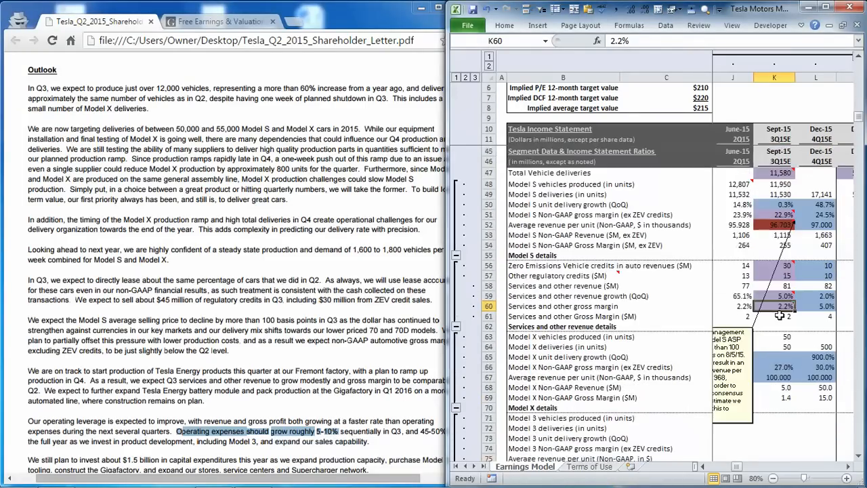
pyautogui.scroll(-3)
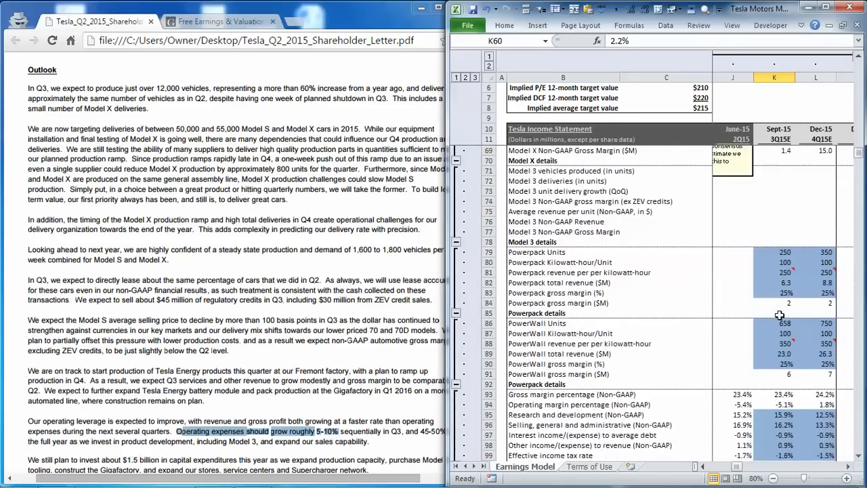
pyautogui.scroll(-3)
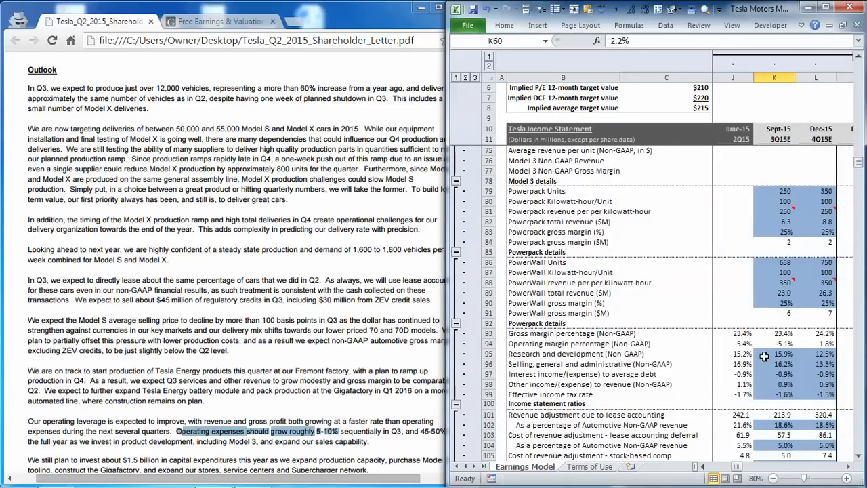
pyautogui.click(774, 354)
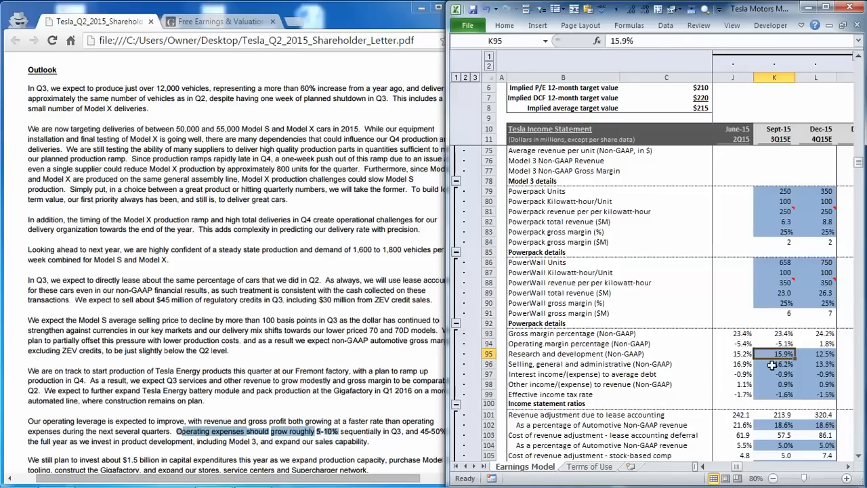
pyautogui.click(774, 363)
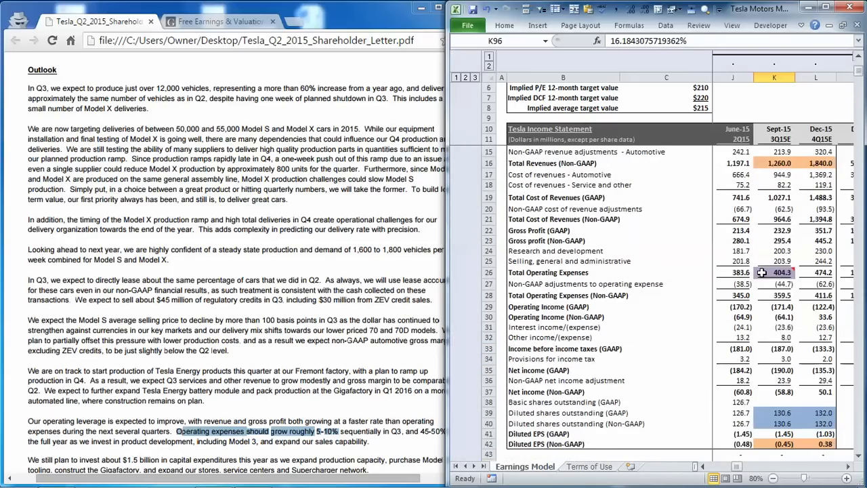
pyautogui.moveTo(775, 273)
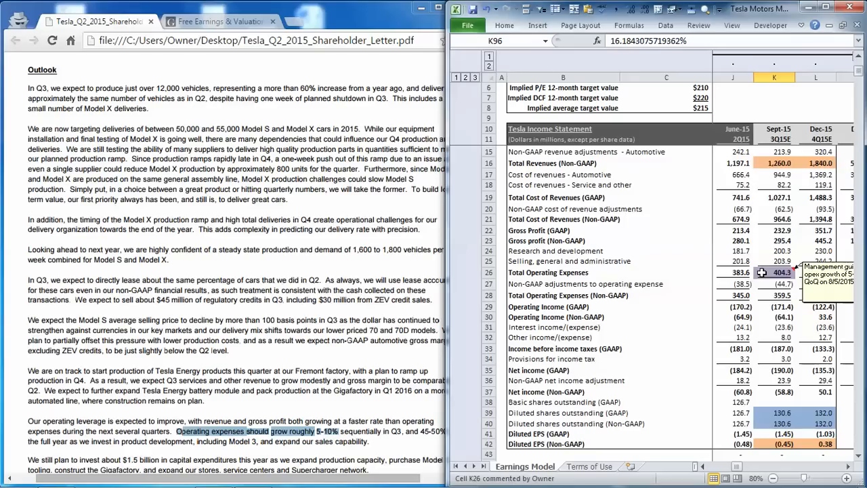
pyautogui.click(774, 271)
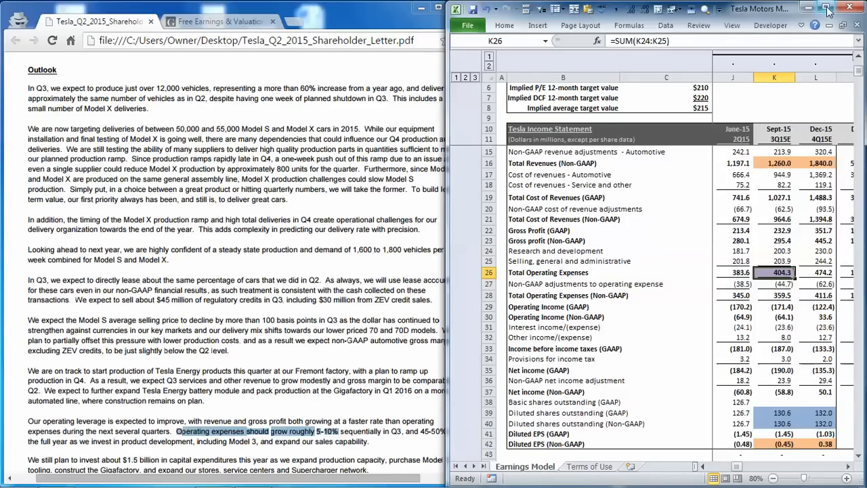
pyautogui.click(830, 8)
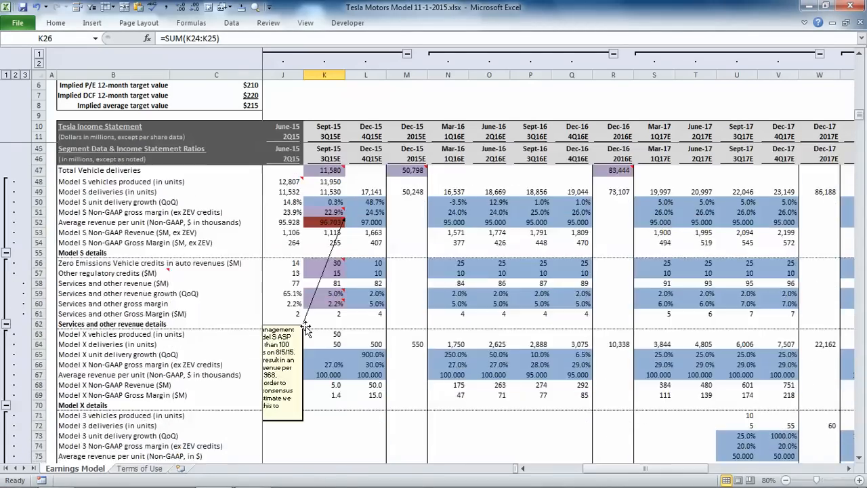
pyautogui.scroll(-3)
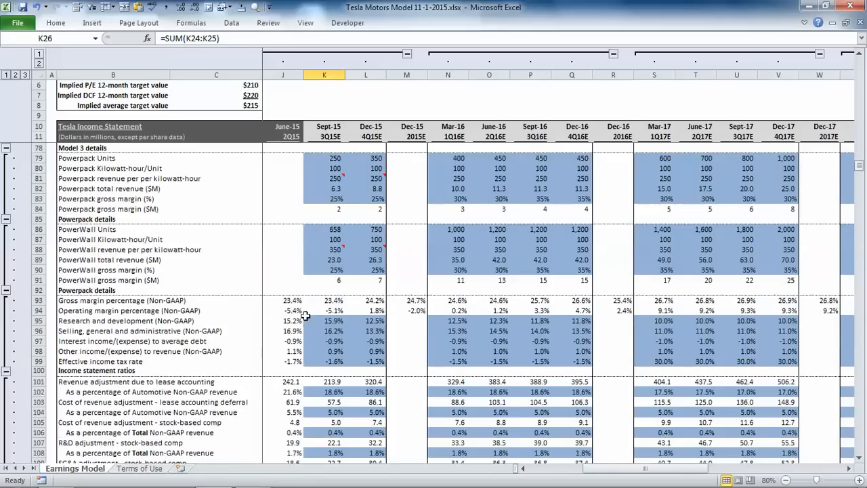
pyautogui.scroll(-3)
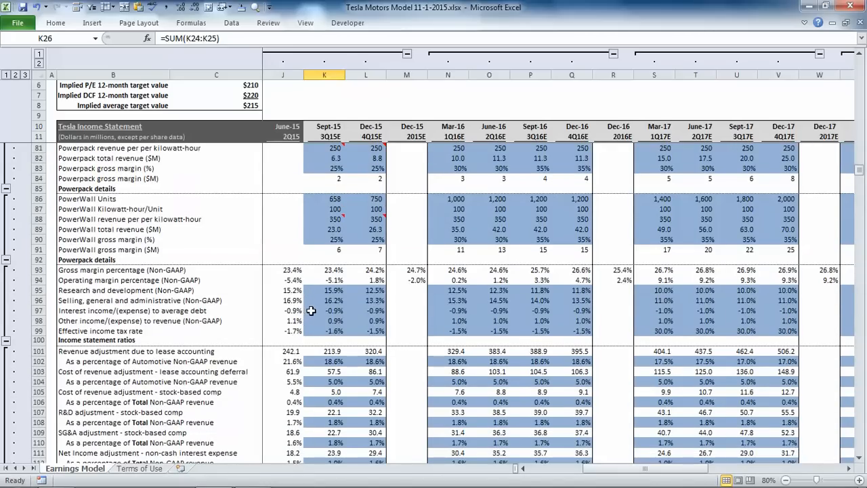
pyautogui.moveTo(333, 310); pyautogui.dragTo(328, 320)
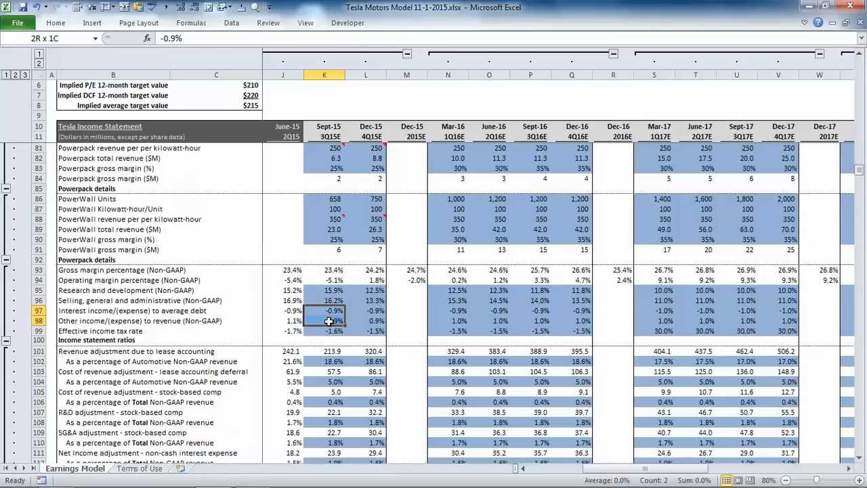
pyautogui.click(324, 331)
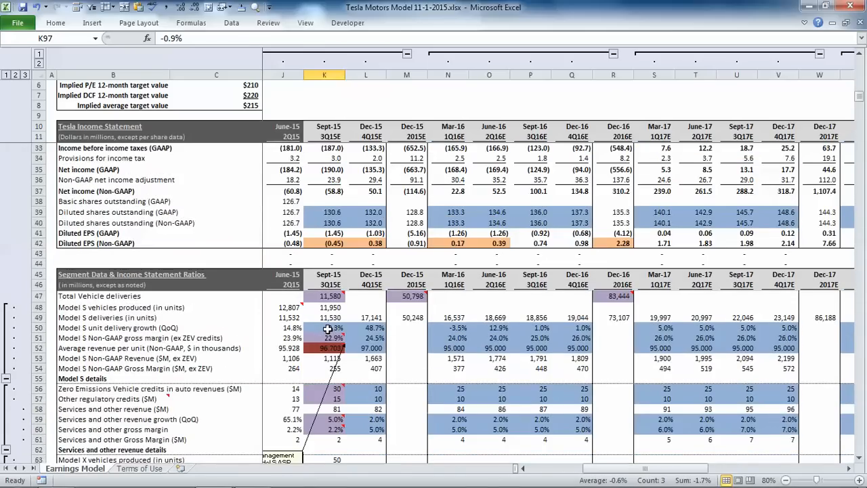
pyautogui.scroll(3)
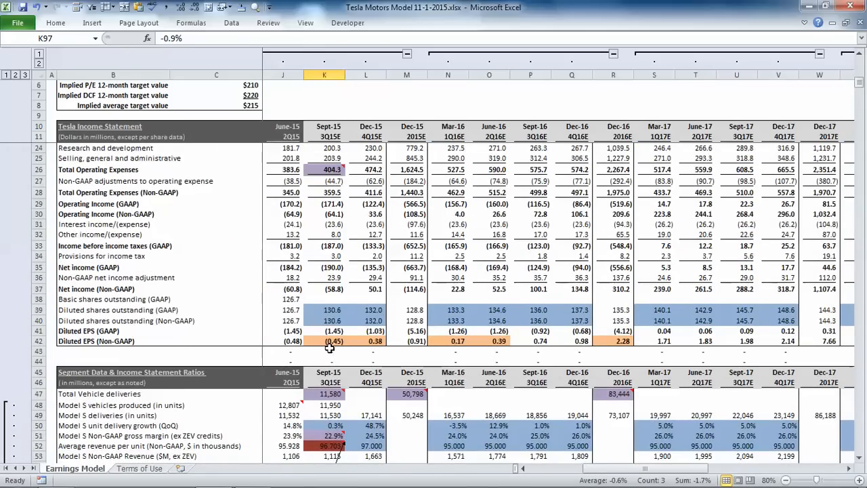
pyautogui.click(331, 342)
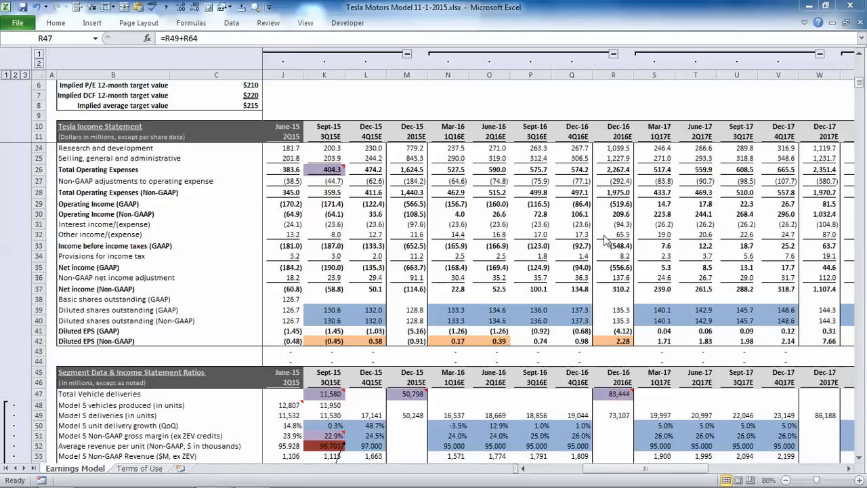
pyautogui.moveTo(591, 364)
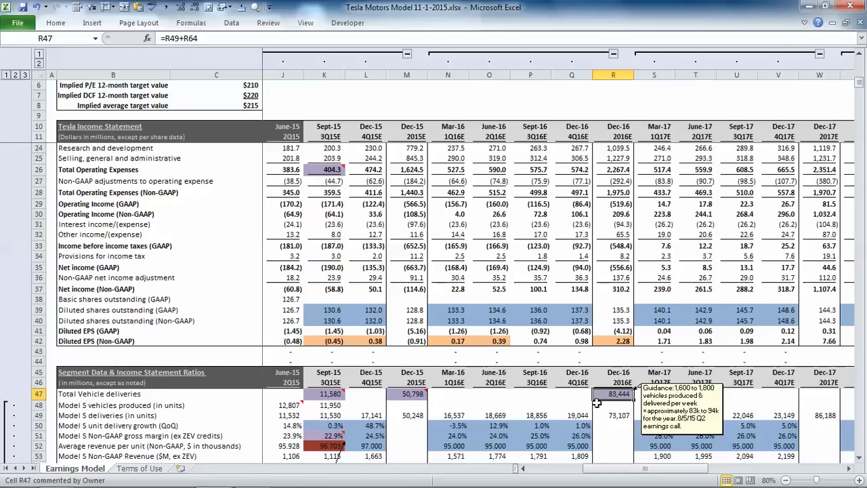
pyautogui.moveTo(618, 345)
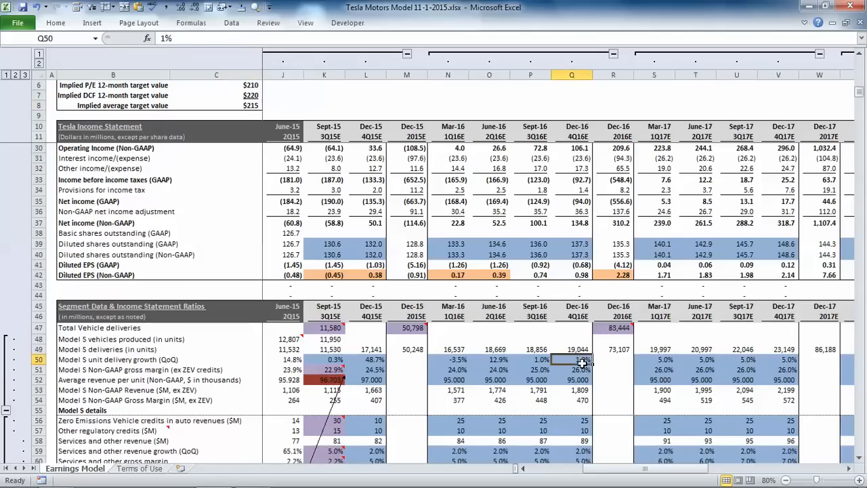
# Select Dec-16 Model S deliveries of 19,044 and bring up the Data tools.
pyautogui.click(572, 349)
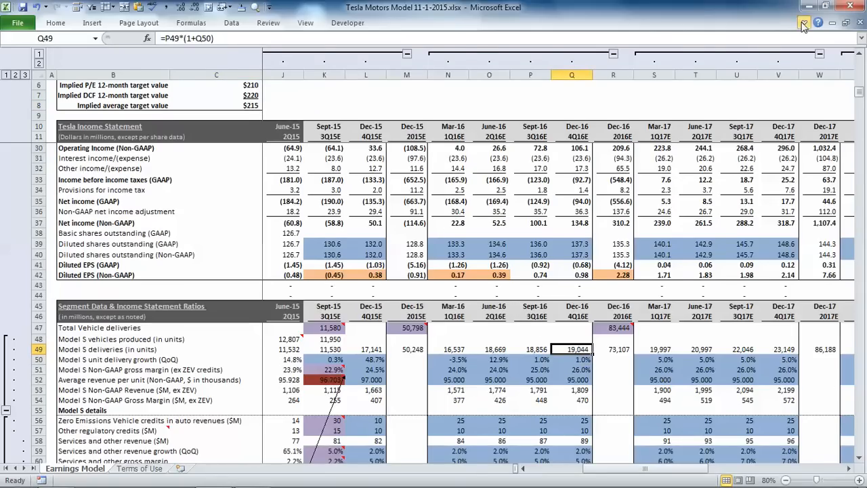
pyautogui.click(231, 22)
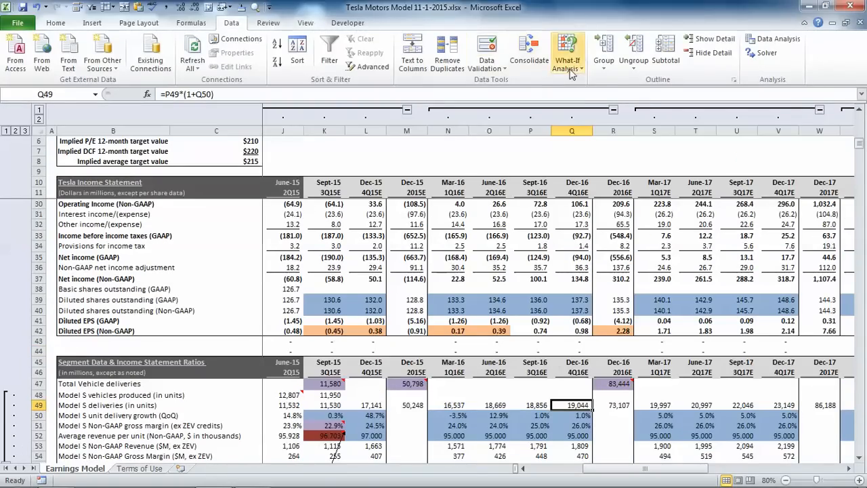
# Goal Seek Dec-16 total deliveries to 94,000 by changing Model S delivery growth, then check the new $251 target value.
pyautogui.click(568, 51)
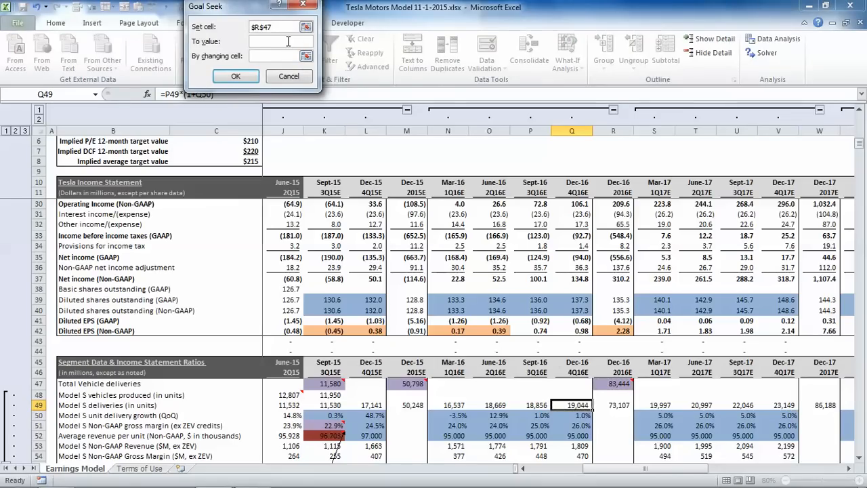
pyautogui.write('94000')
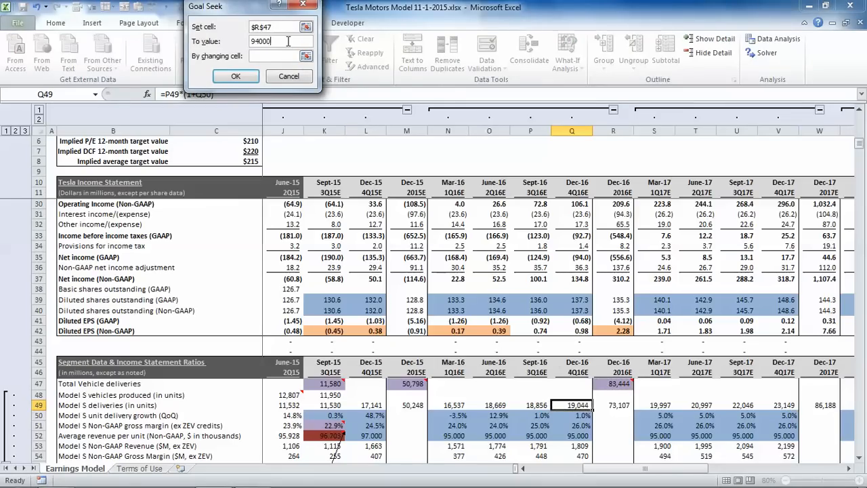
pyautogui.click(571, 415)
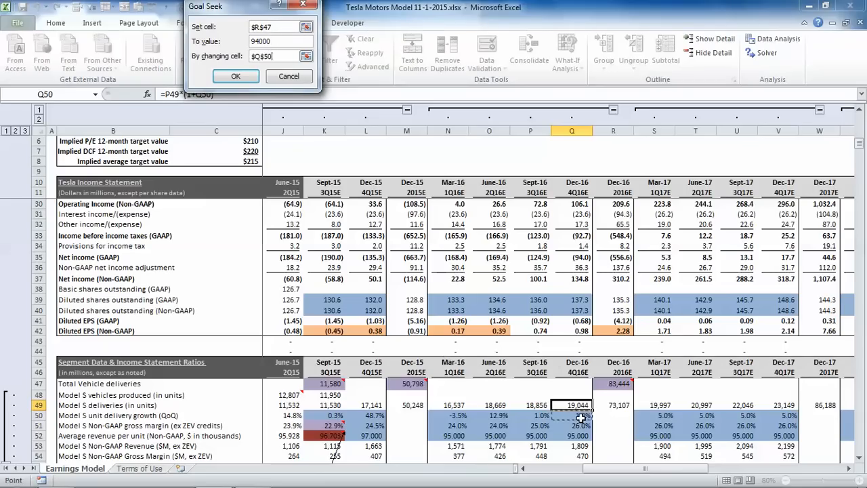
pyautogui.click(235, 76)
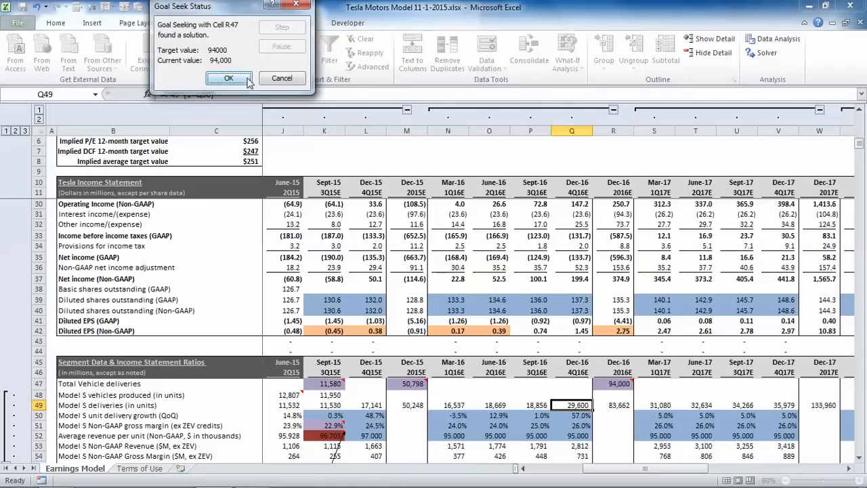
pyautogui.click(227, 77)
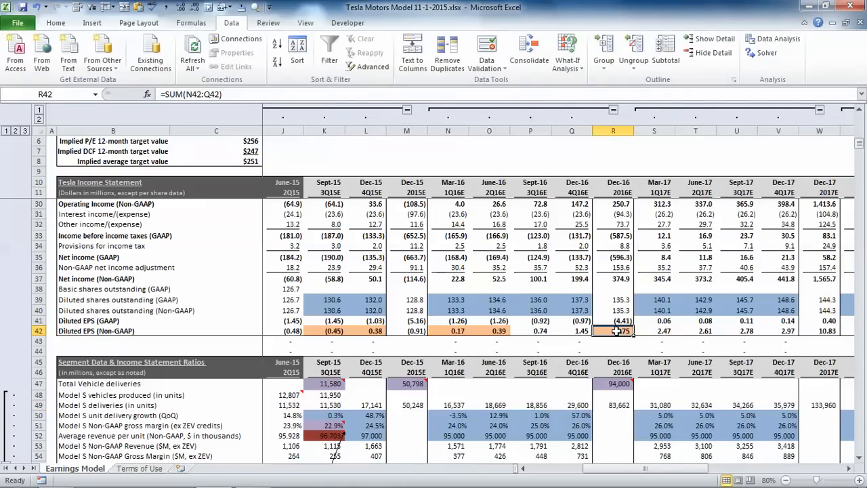
pyautogui.click(216, 162)
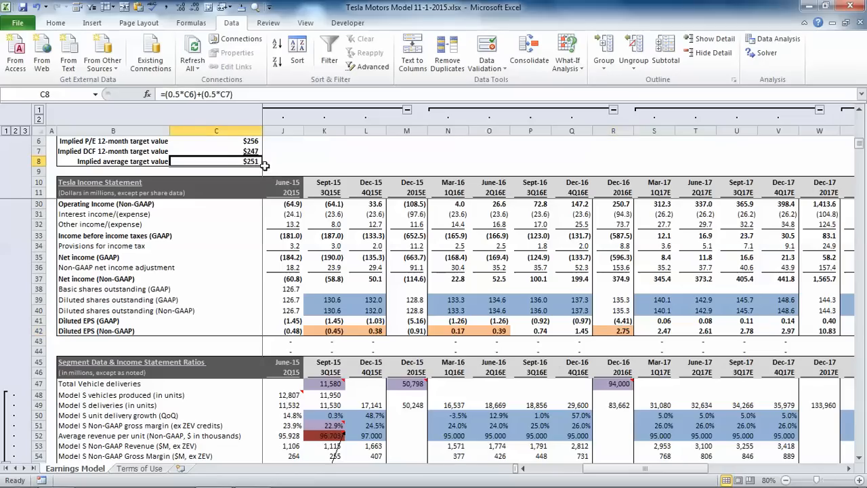
pyautogui.moveTo(278, 163)
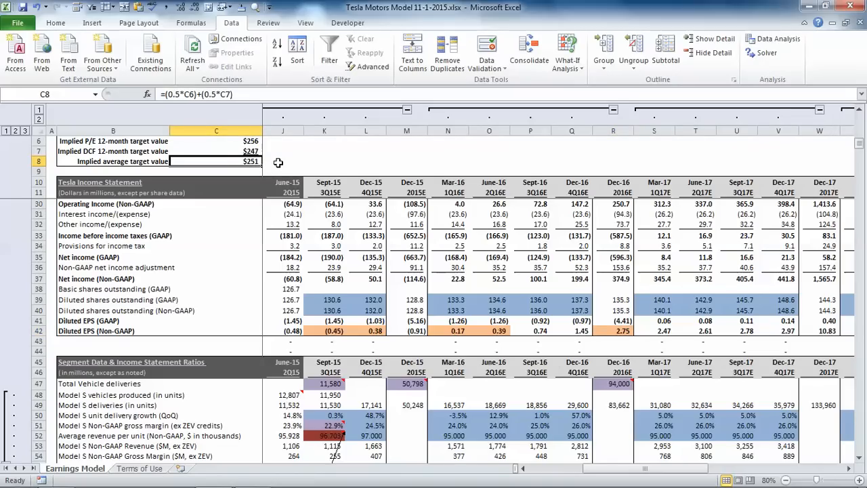
pyautogui.moveTo(572, 372)
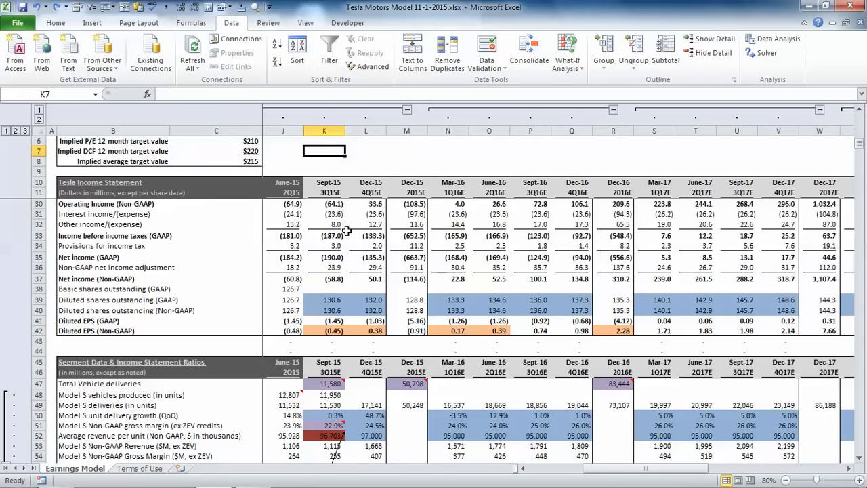
# Scroll to the cash flow statement and inspect the 2016 and 2015 purchase of PPE totals.
pyautogui.scroll(-3)
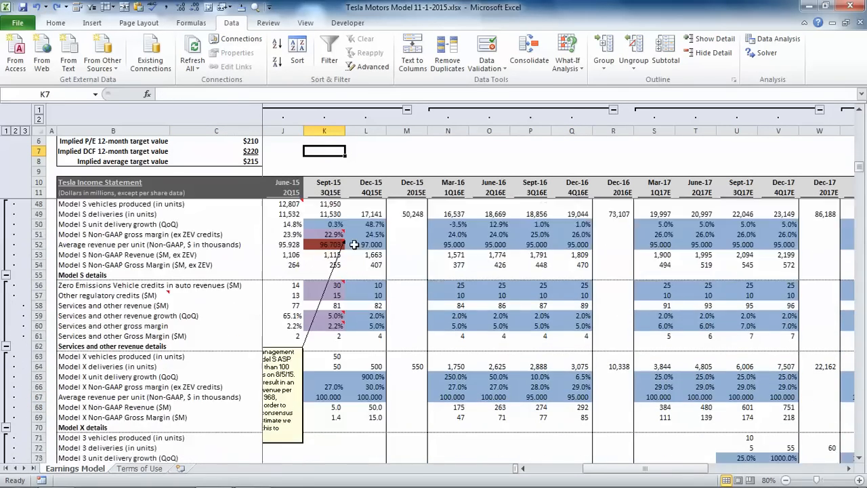
pyautogui.scroll(-3)
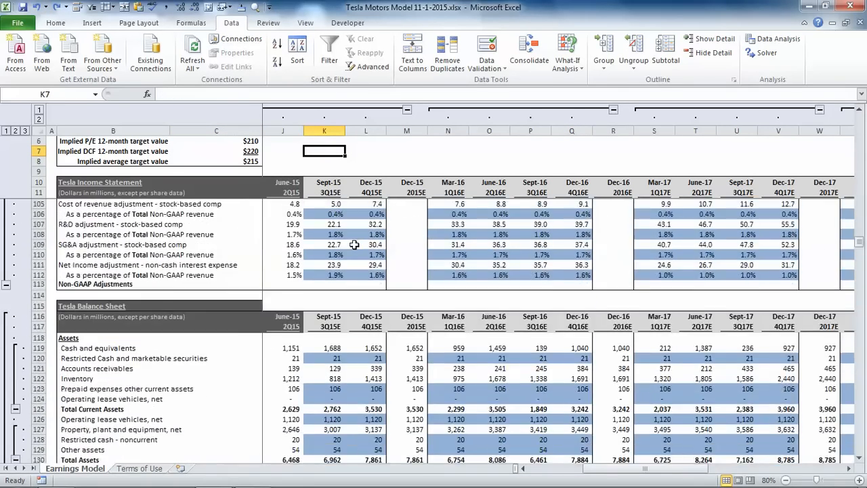
pyautogui.scroll(-3)
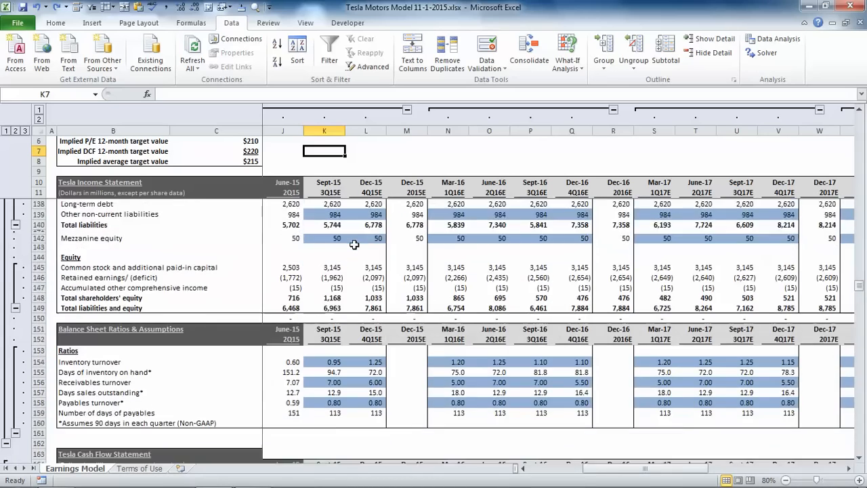
pyautogui.scroll(-3)
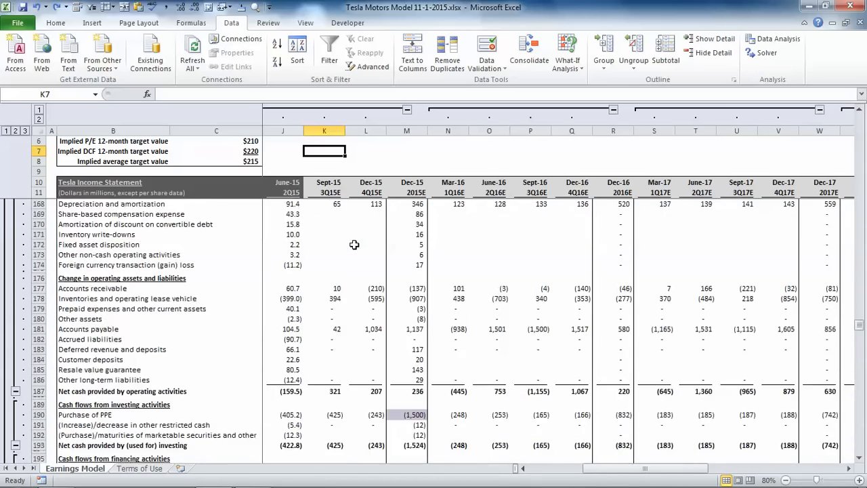
pyautogui.scroll(-3)
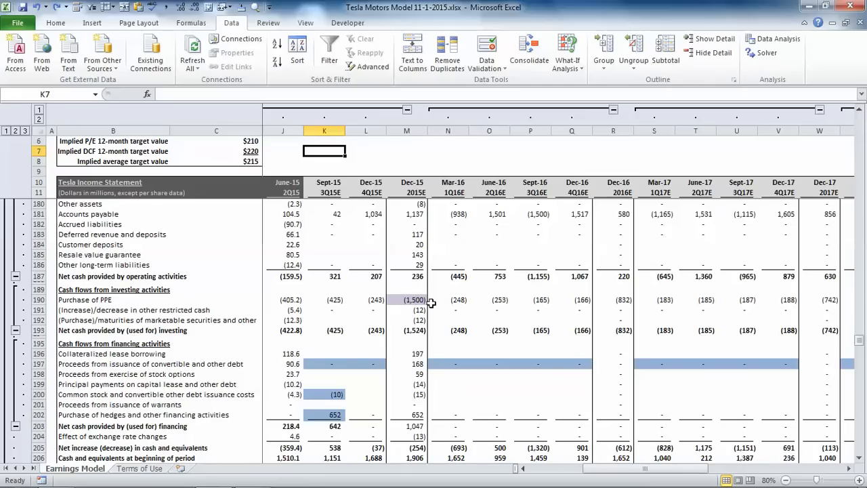
pyautogui.click(613, 300)
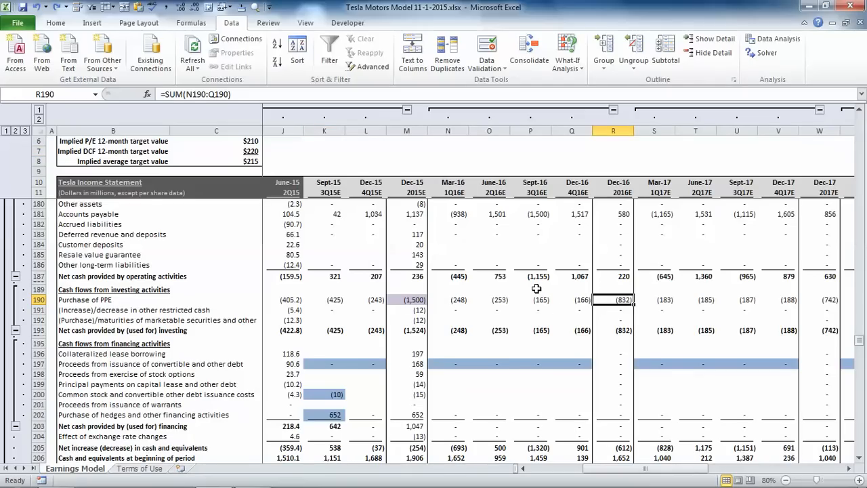
pyautogui.moveTo(561, 452)
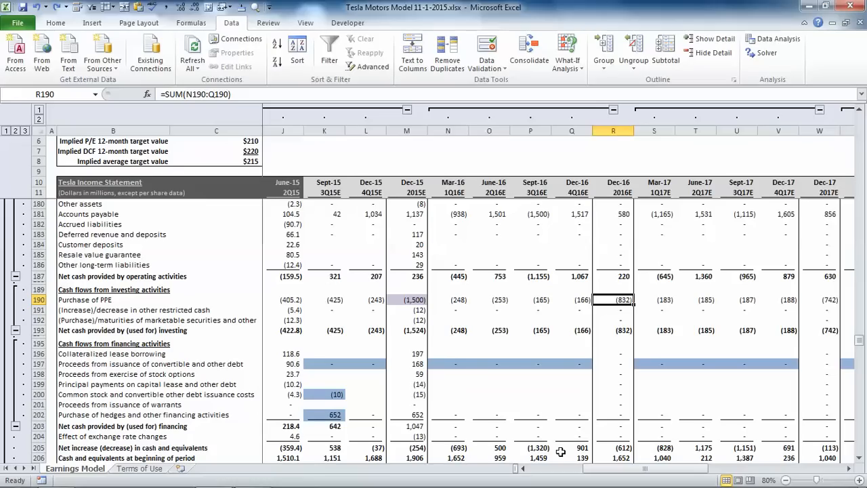
pyautogui.click(407, 299)
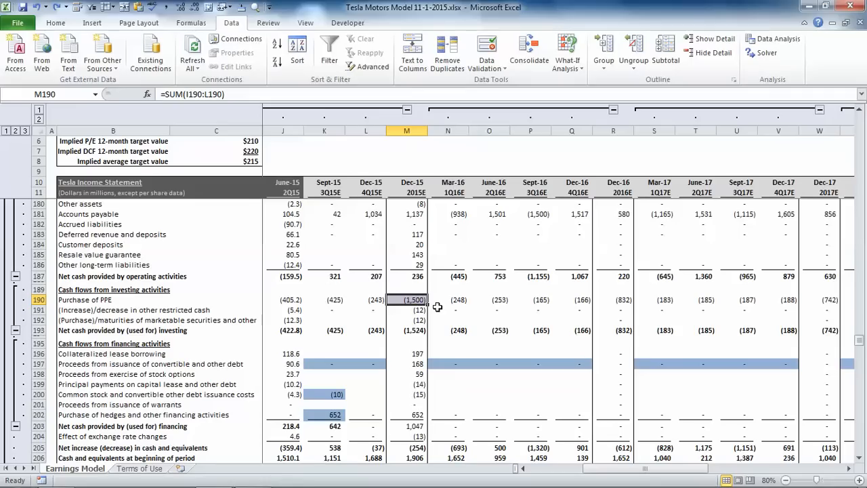
# Check the 2016 end-of-period cash balance before changing capex.
pyautogui.scroll(-3)
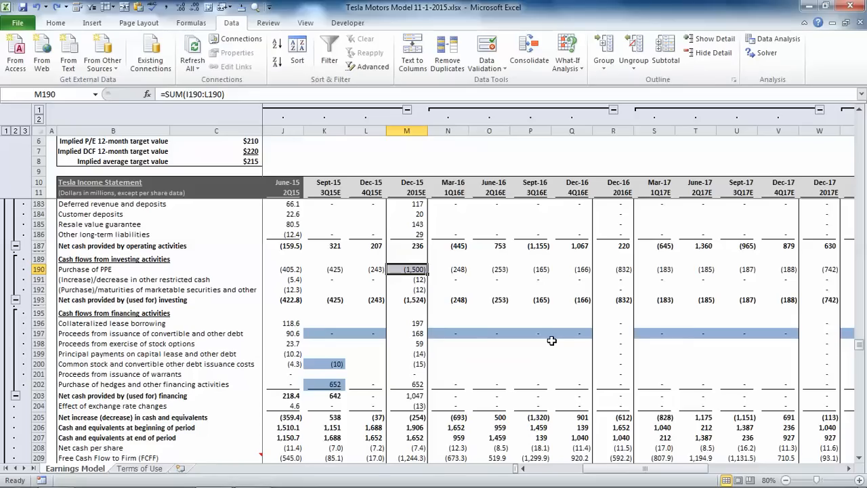
pyautogui.moveTo(612, 437)
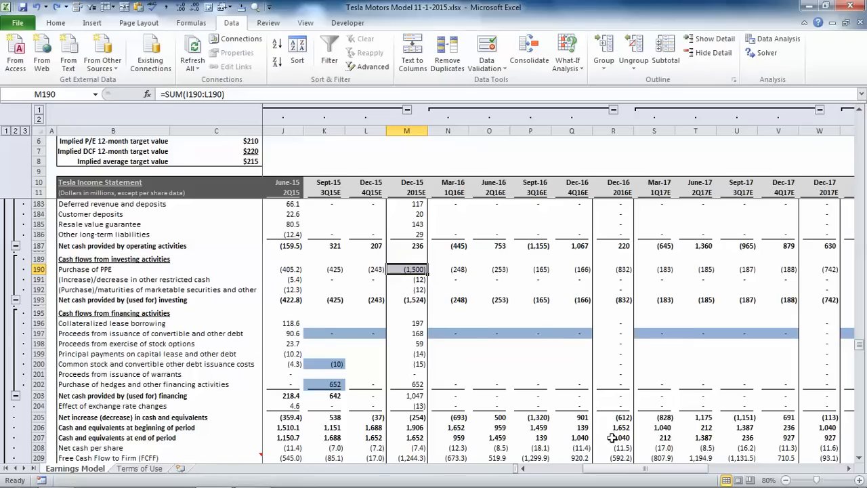
pyautogui.click(612, 436)
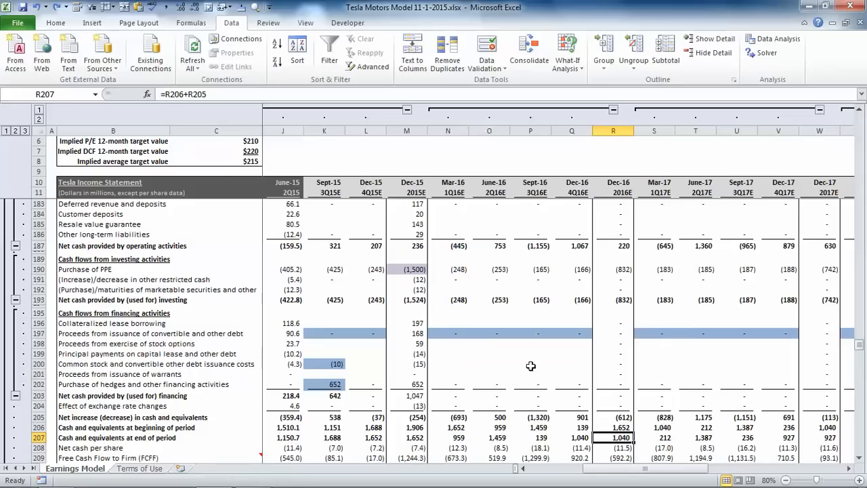
pyautogui.moveTo(548, 346)
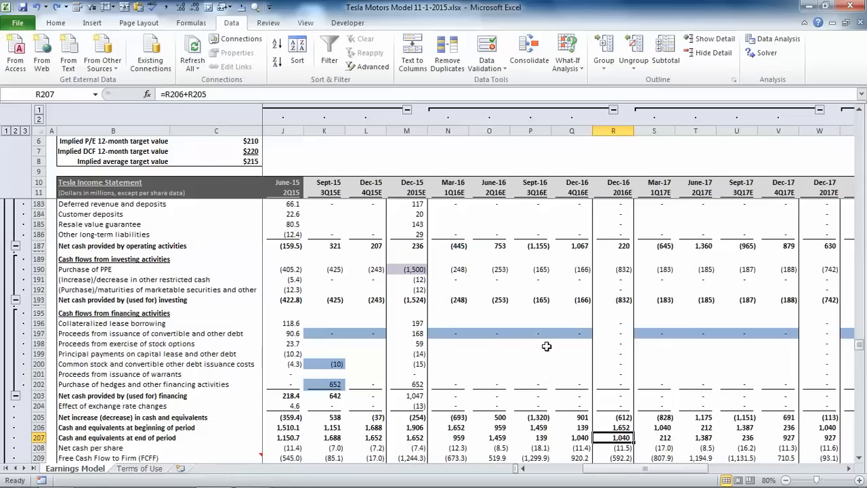
pyautogui.moveTo(541, 331)
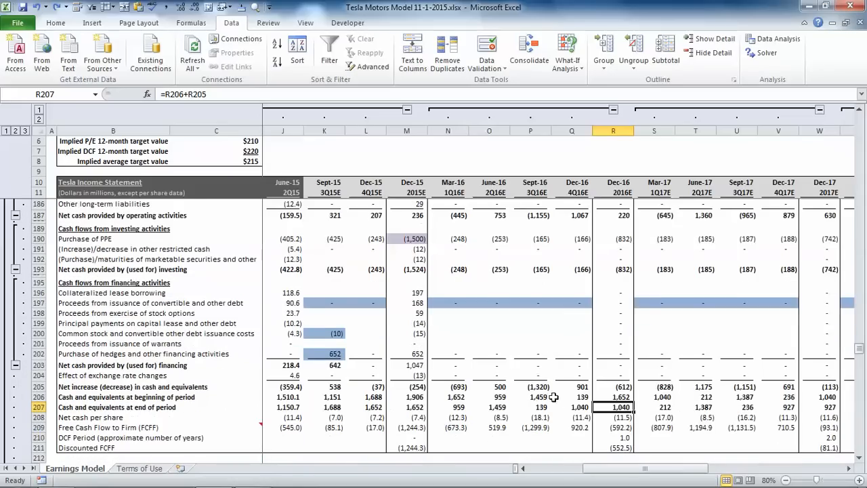
# Raise the Dec-16 capex growth assumption so 2016 purchases of PPE total 1,500.
pyautogui.scroll(-3)
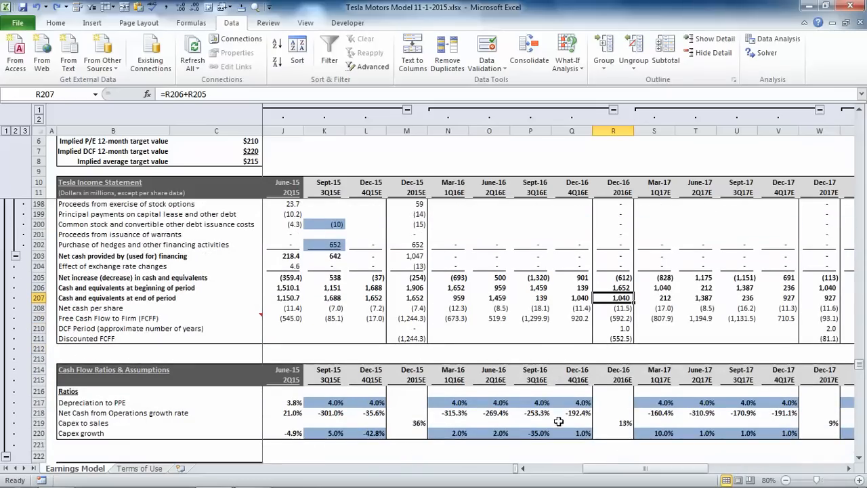
pyautogui.click(583, 434)
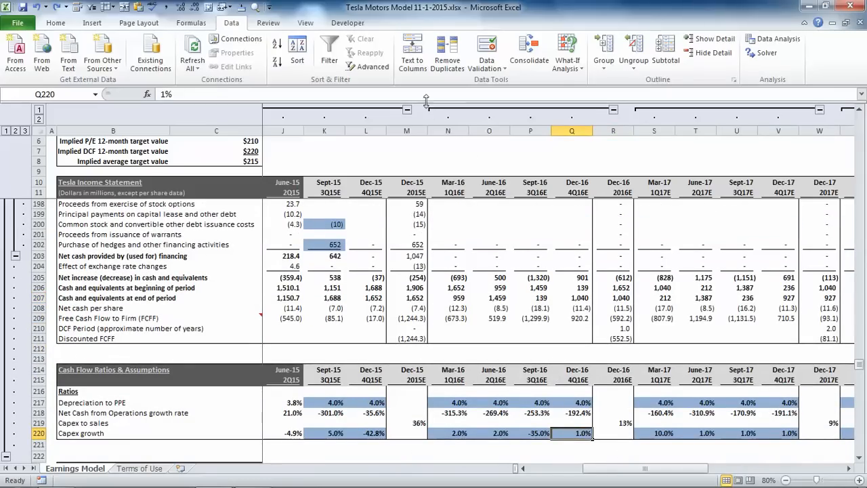
pyautogui.moveTo(665, 252)
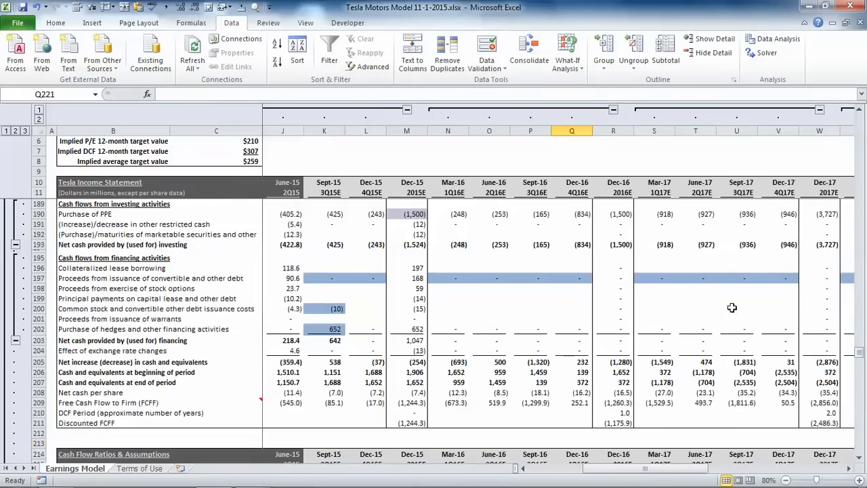
pyautogui.scroll(-3)
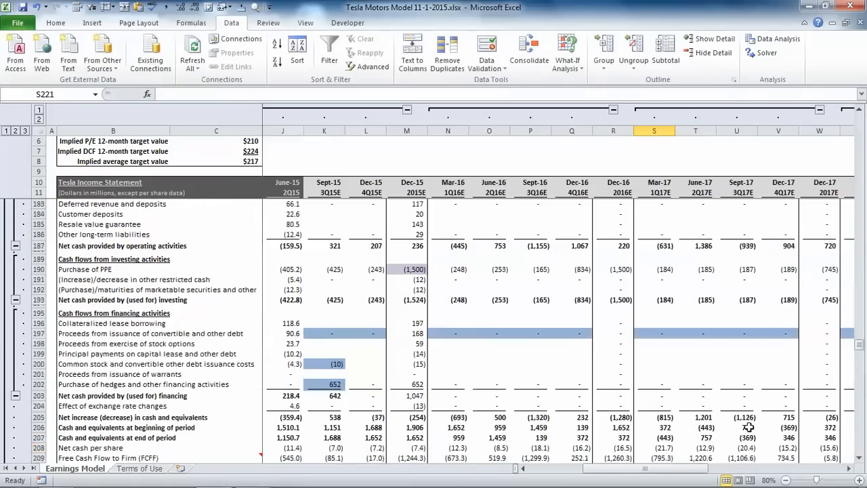
pyautogui.moveTo(613, 267)
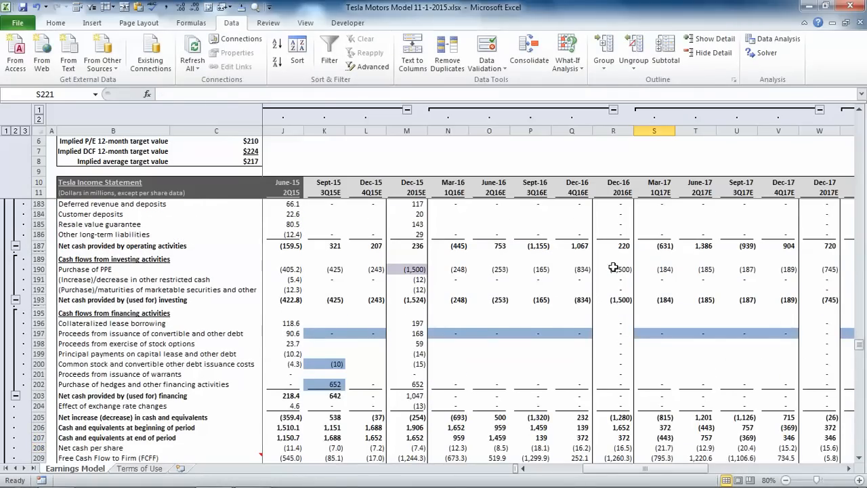
# Confirm 2016 PPE totals 1,500 and ending cash falls to 372.
pyautogui.click(613, 268)
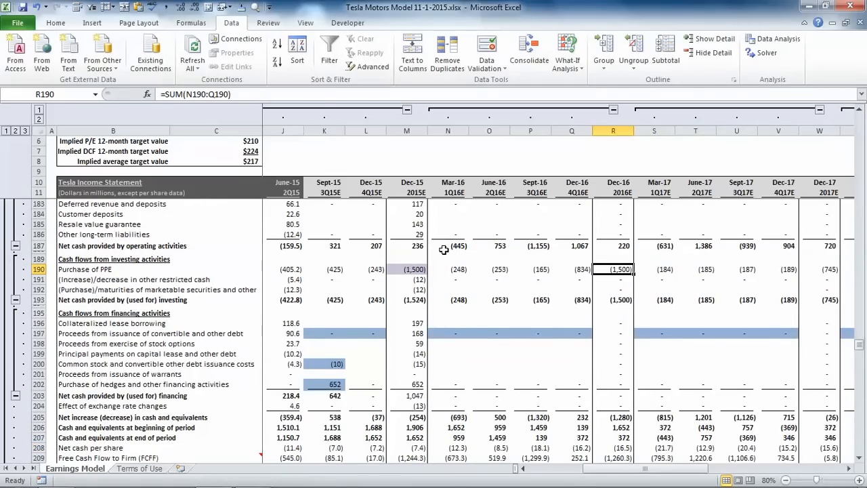
pyautogui.scroll(-3)
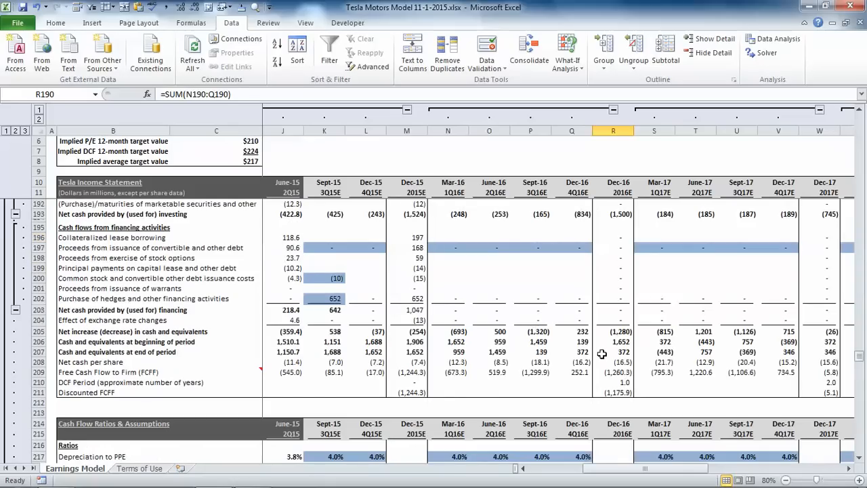
pyautogui.click(613, 352)
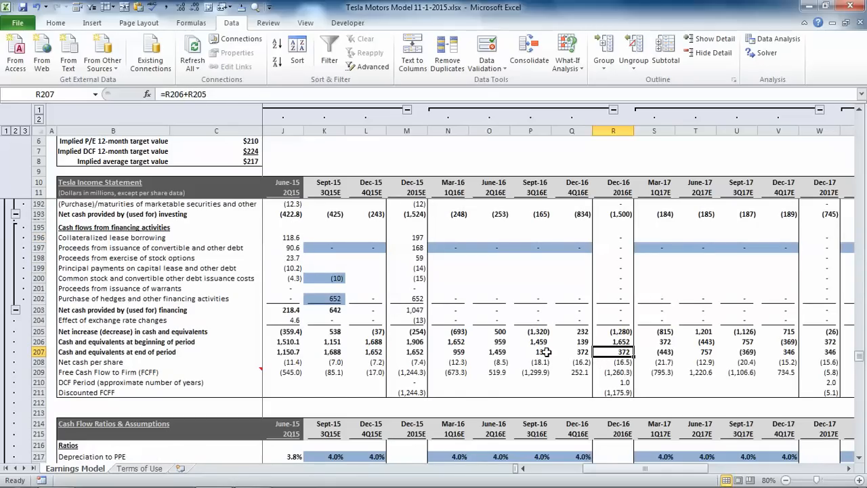
pyautogui.moveTo(542, 352)
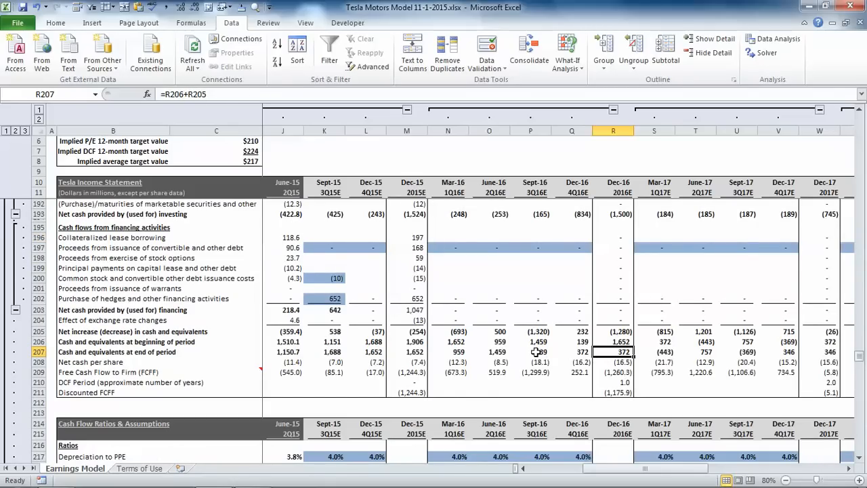